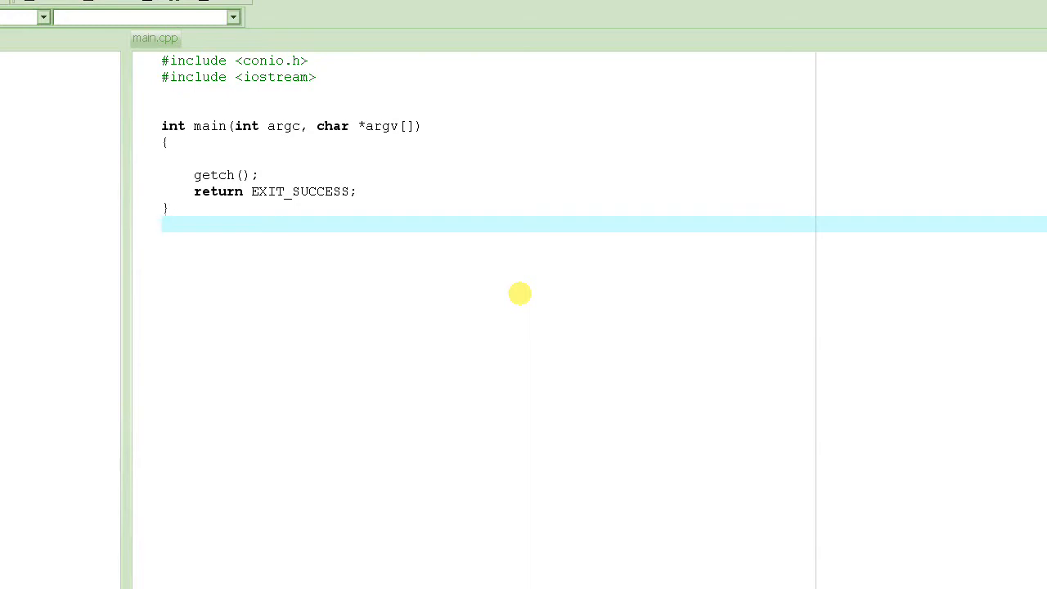
Add a blank line at the top of main's body, above getch().
left_click(164, 225)
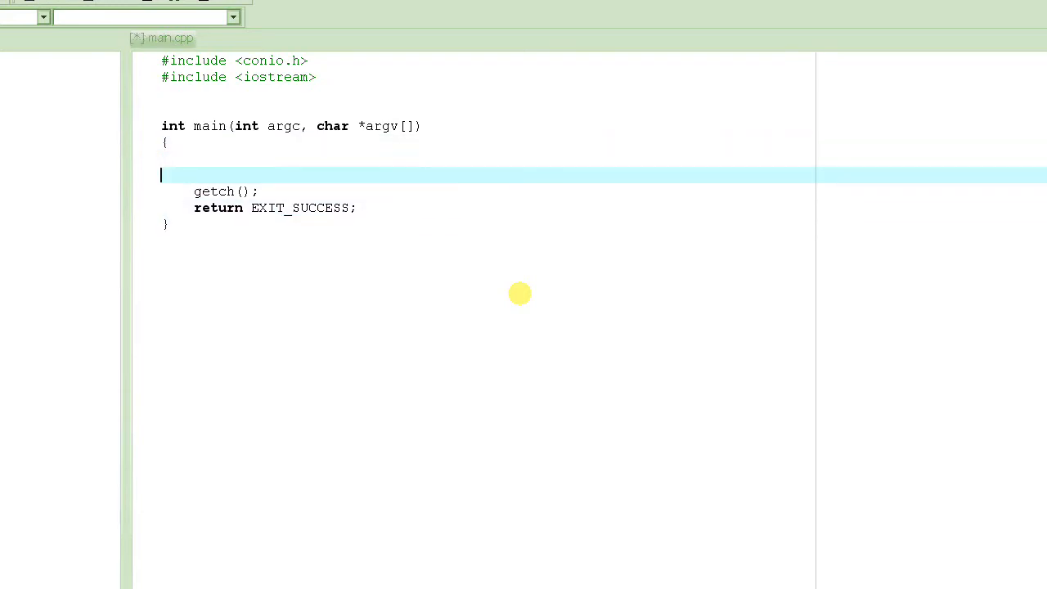
Declare an integer x on the empty first line of main.
key("up")
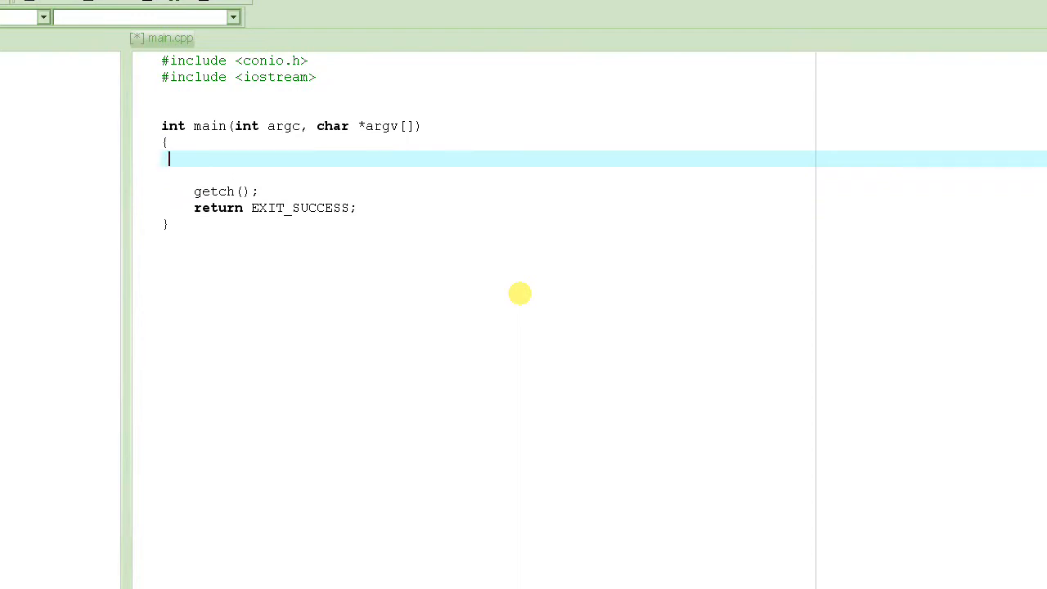
type("int x;")
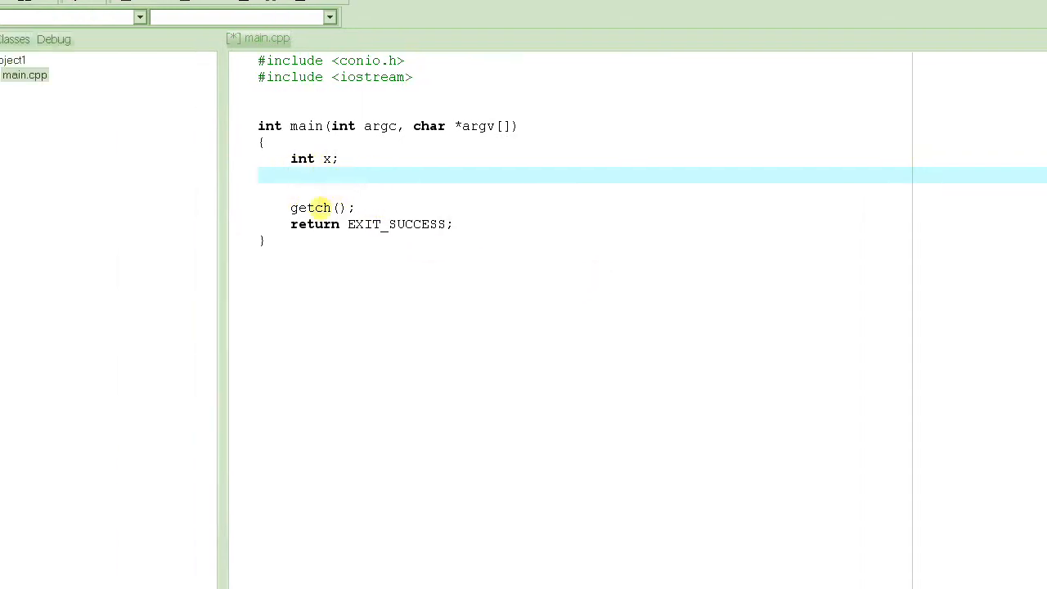
mouse_move(562, 191)
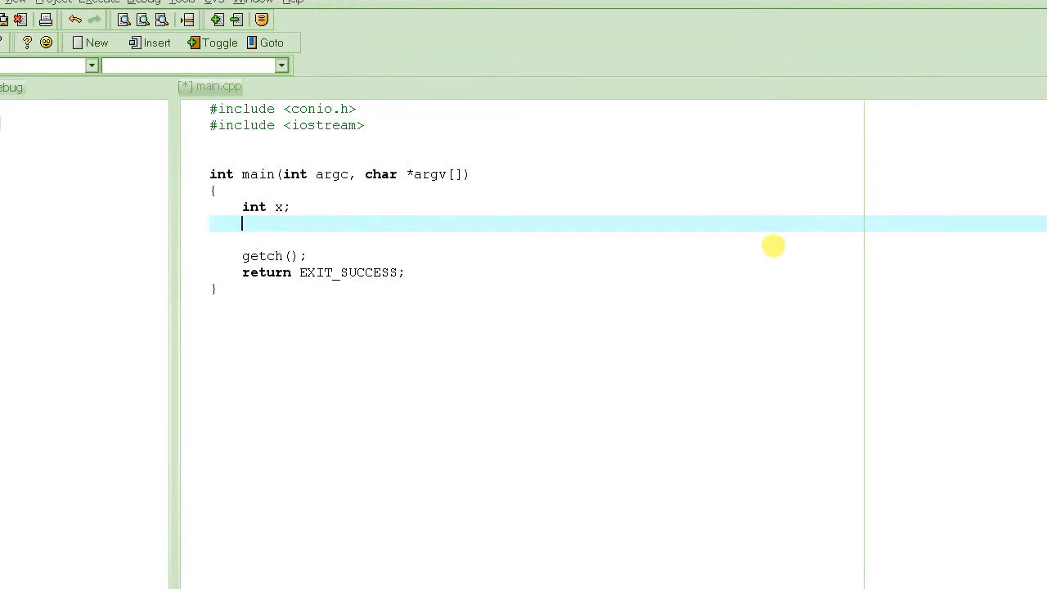
mouse_move(667, 283)
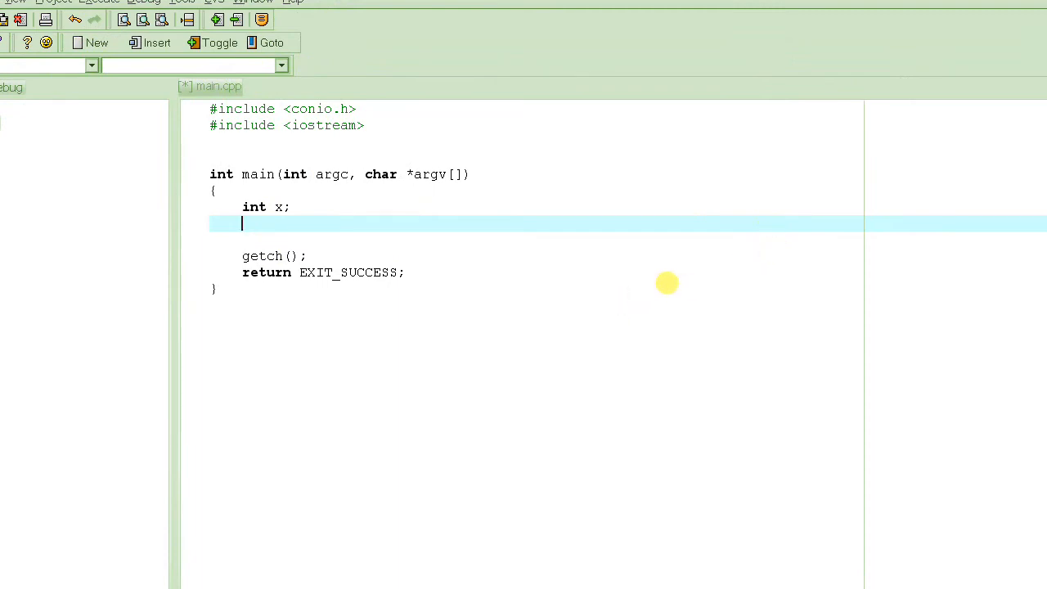
mouse_move(728, 255)
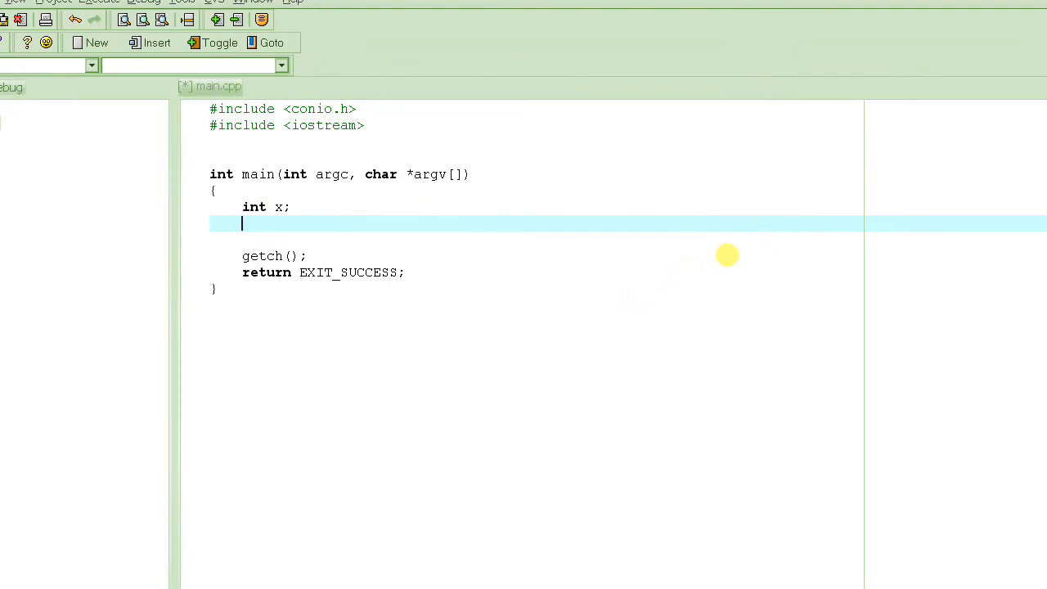
mouse_move(613, 269)
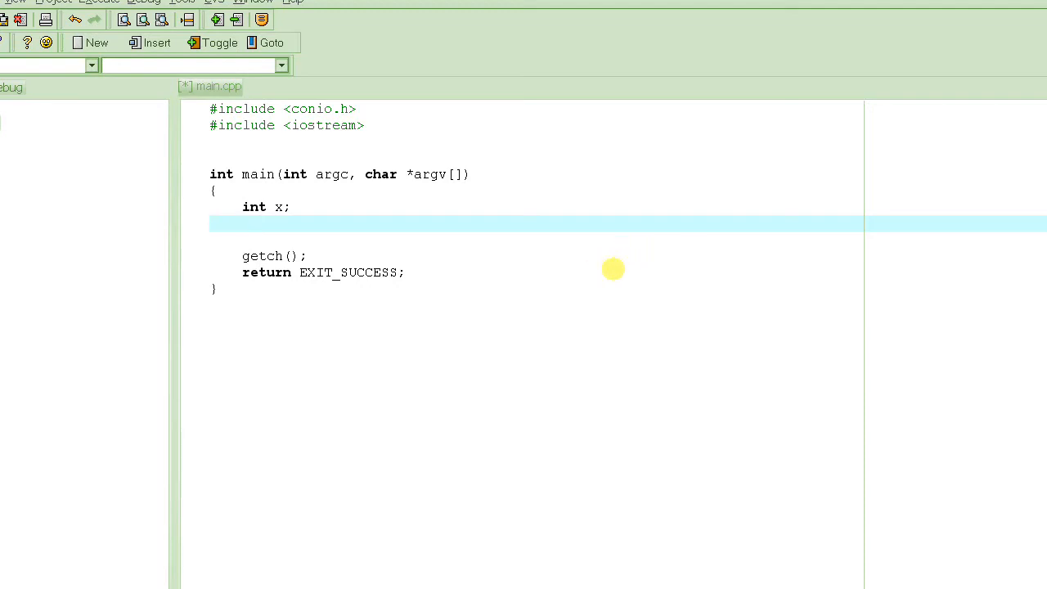
mouse_move(647, 245)
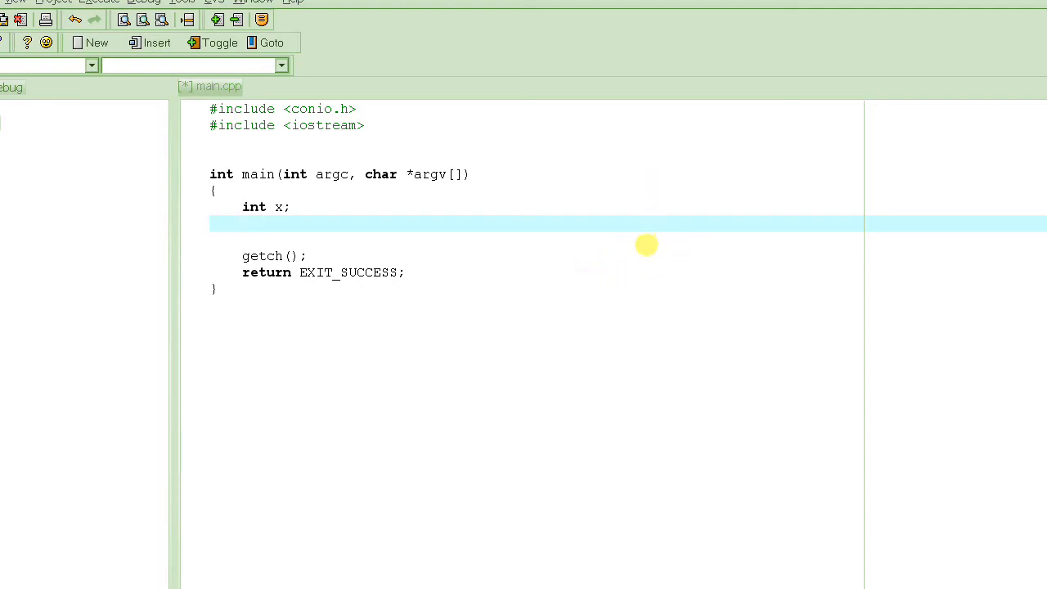
mouse_move(590, 262)
type("char c;")
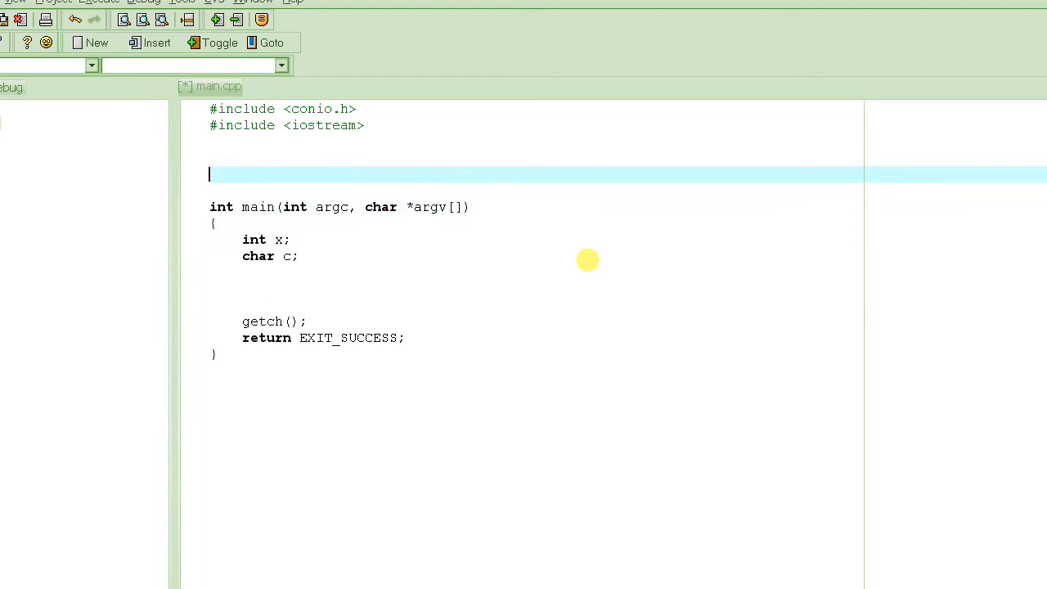
Write void func(int y) above main, declaring int a and char m.
type("void func")
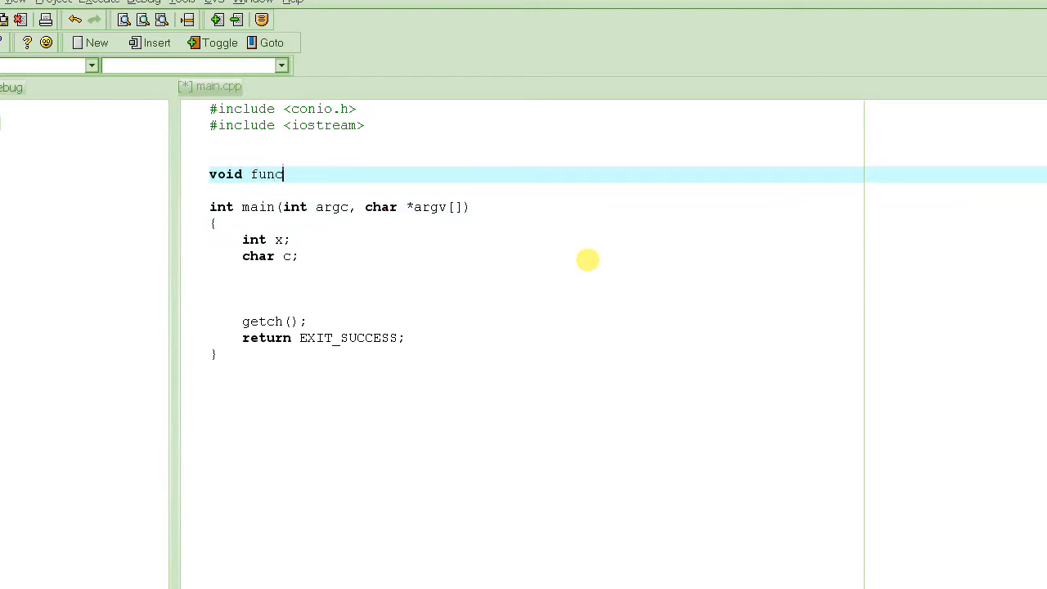
type("(")
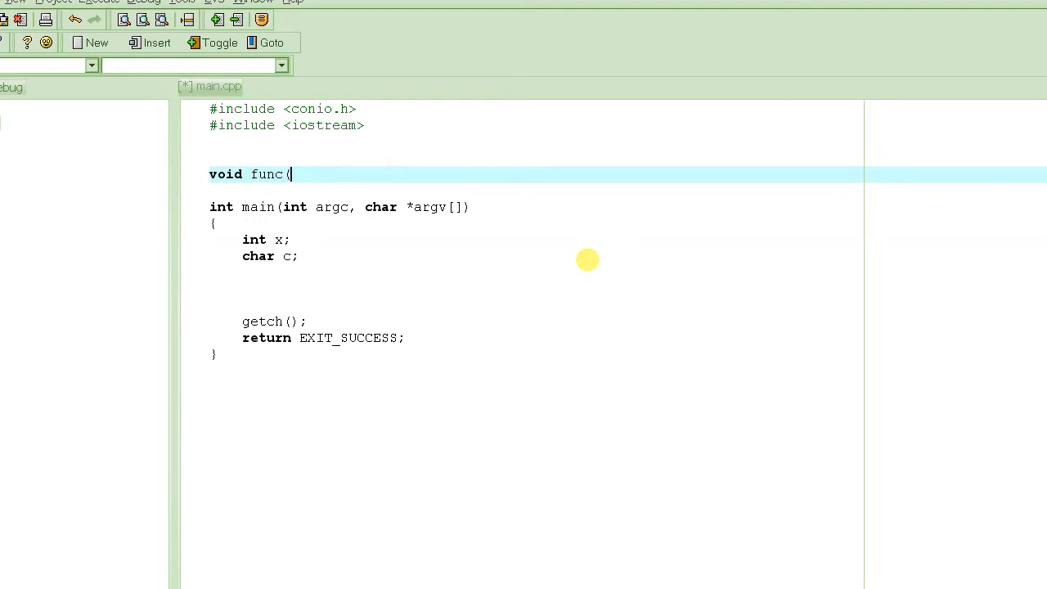
type("int y")
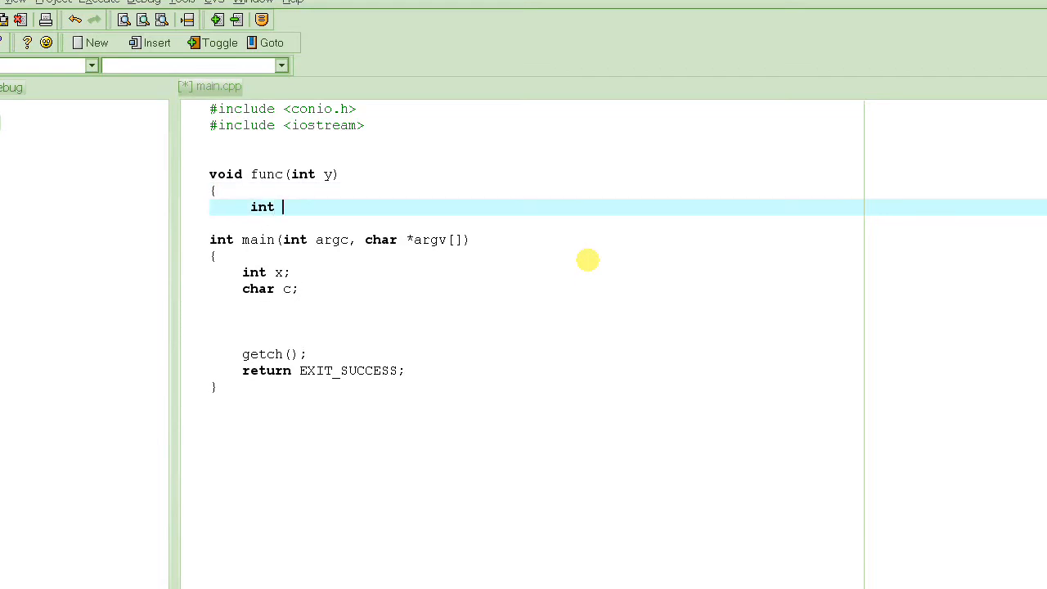
type("a;")
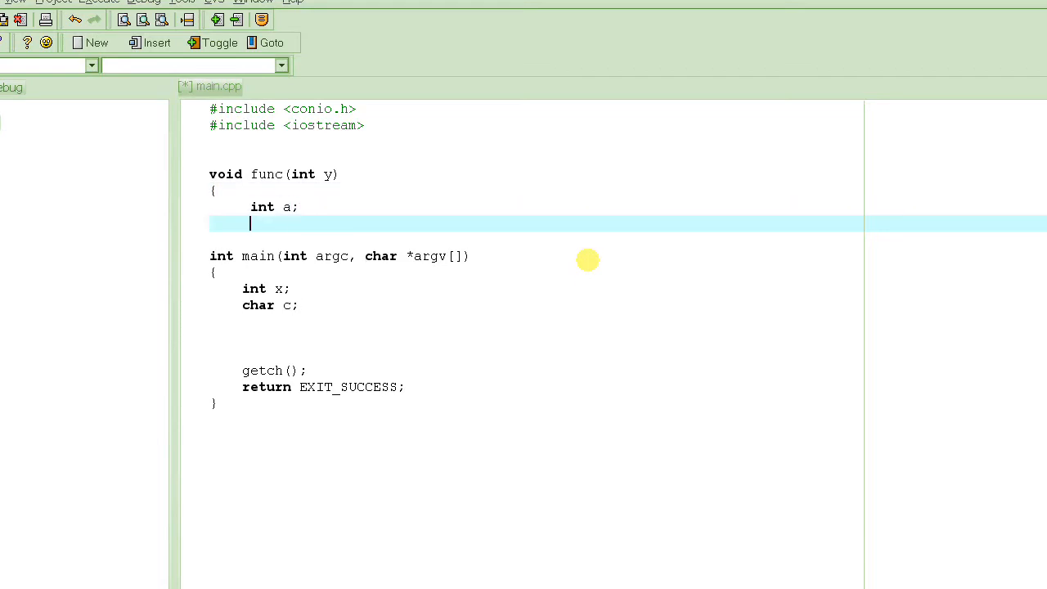
type("char")
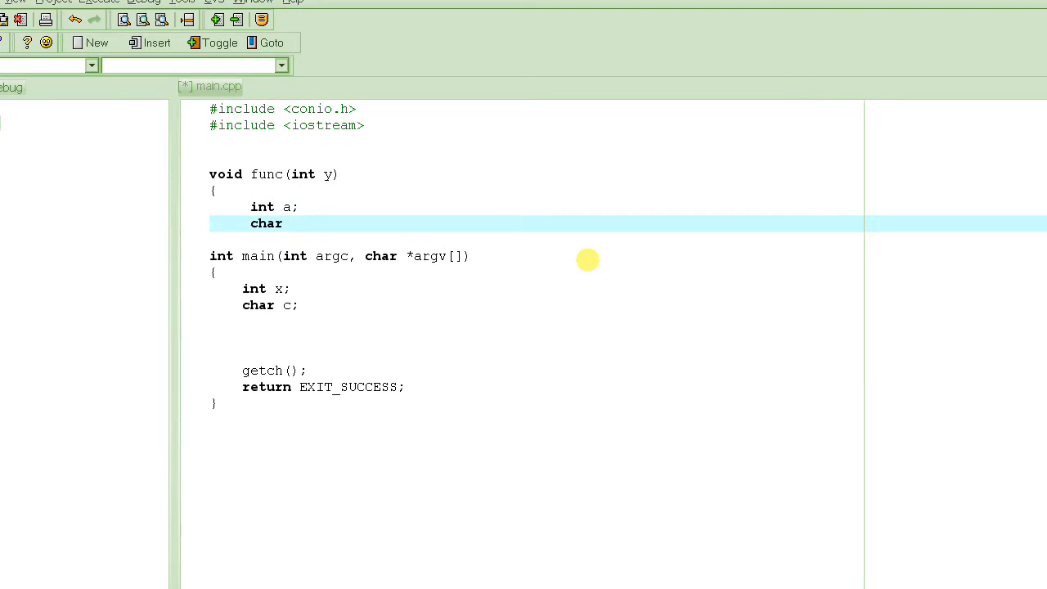
type("m;")
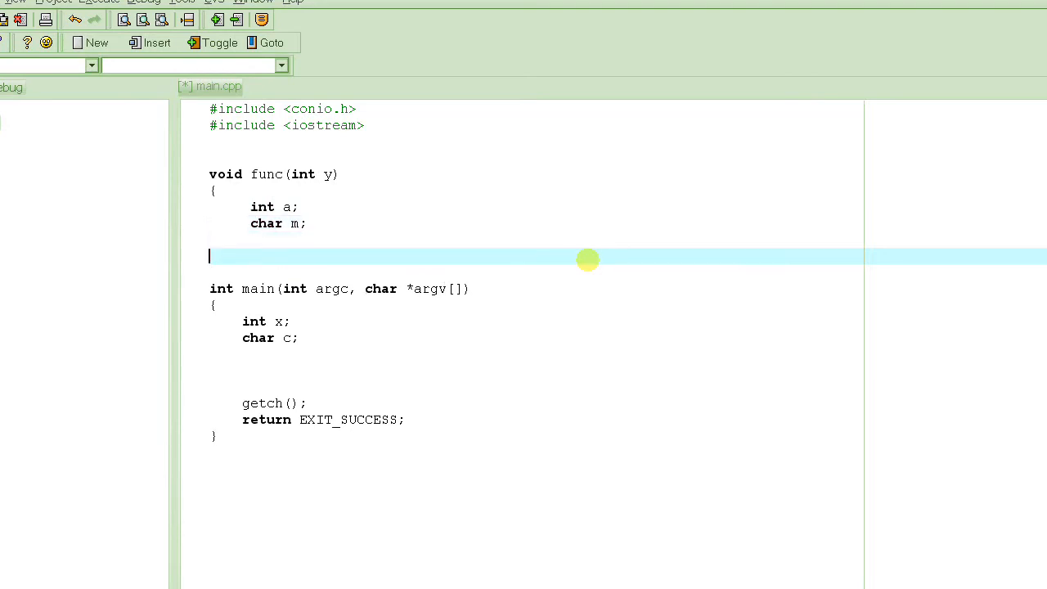
Inside func, assign a = 0 and m = 'c'.
key("Return")
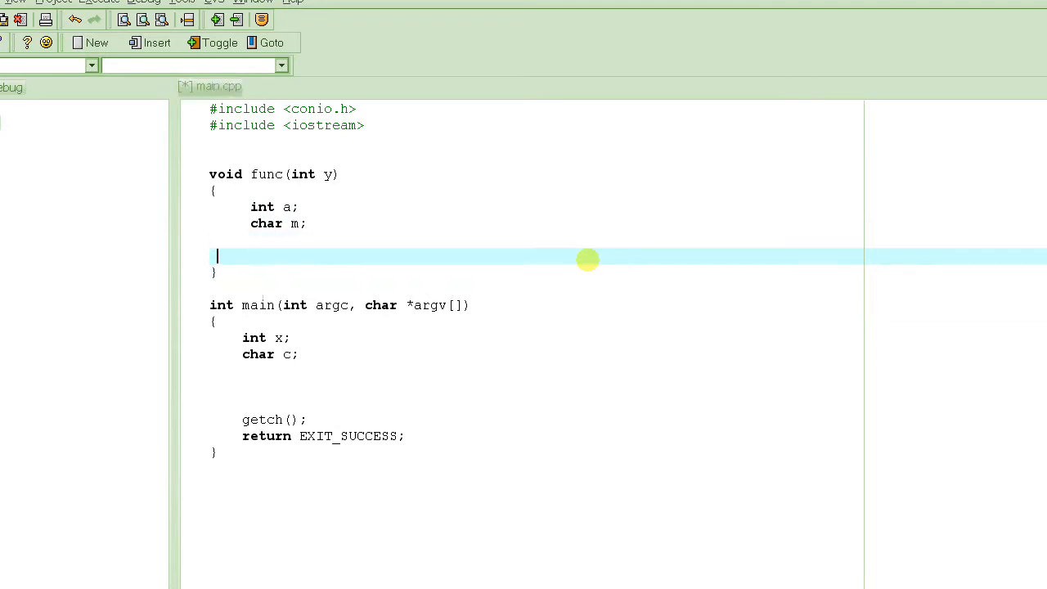
type("a =")
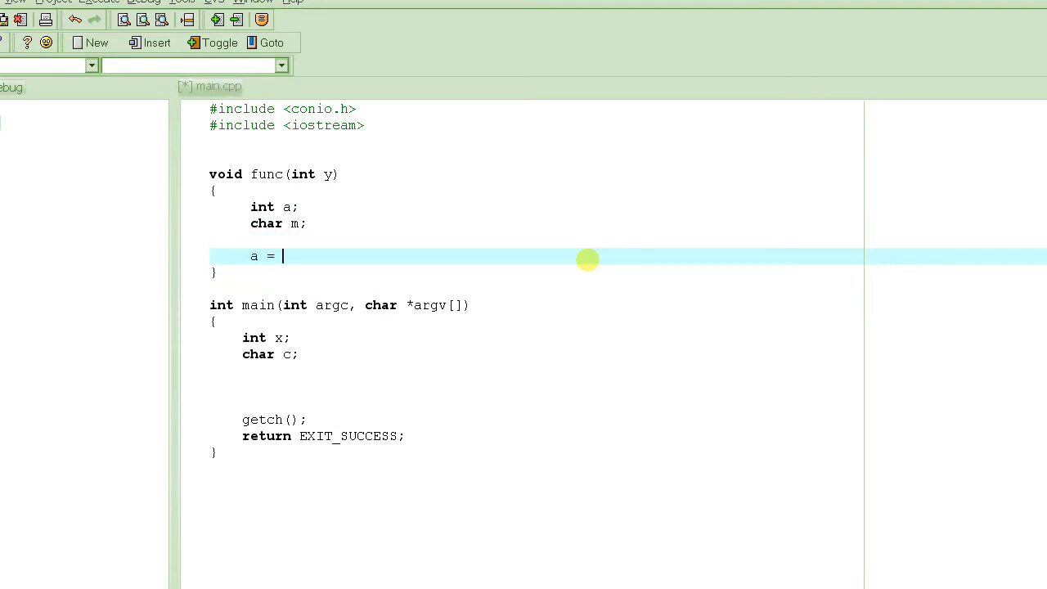
type("m;")
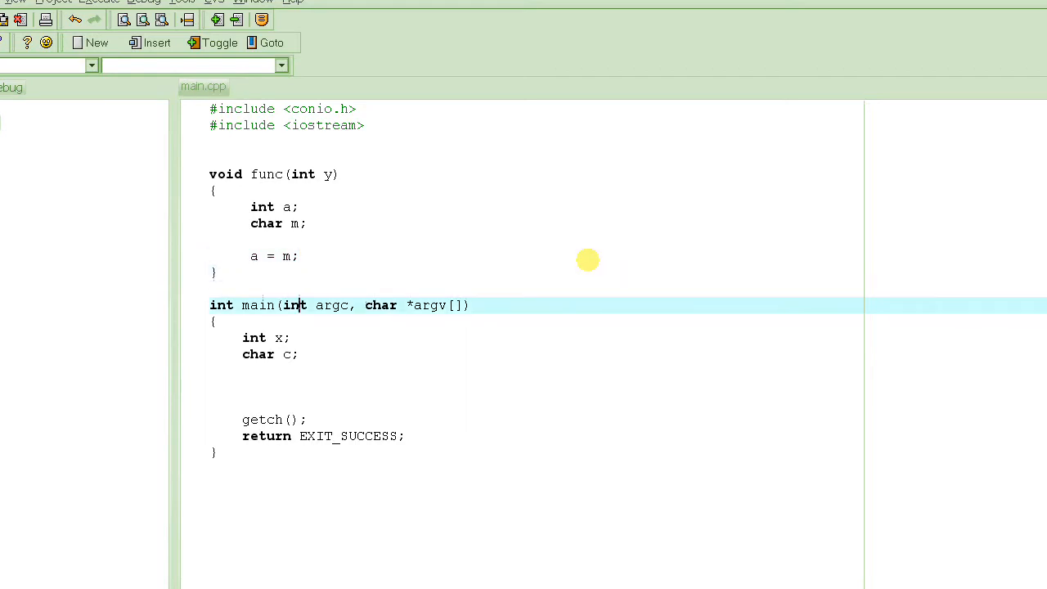
left_click(282, 256)
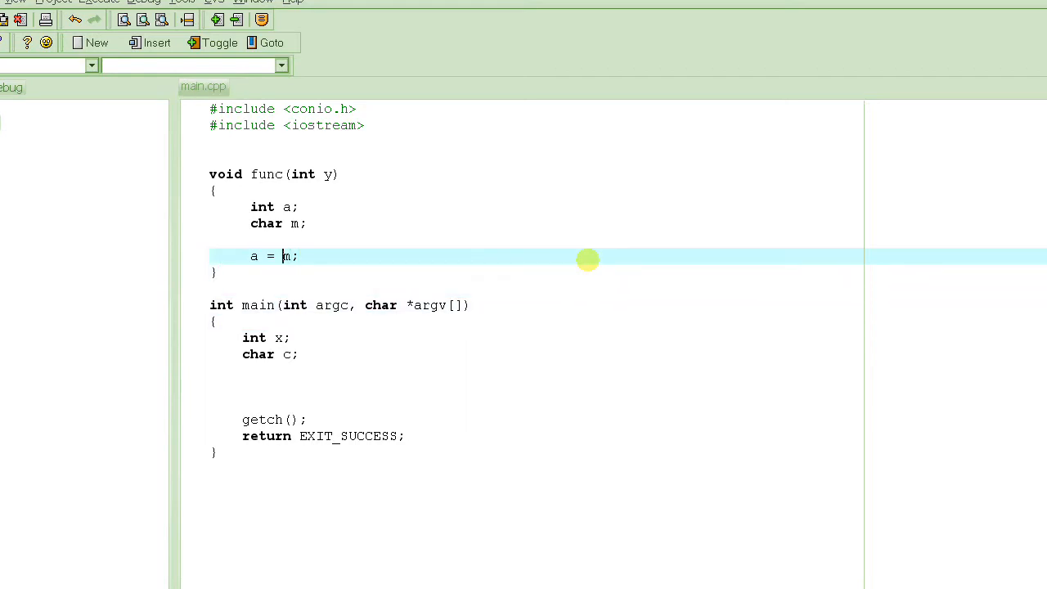
type("0")
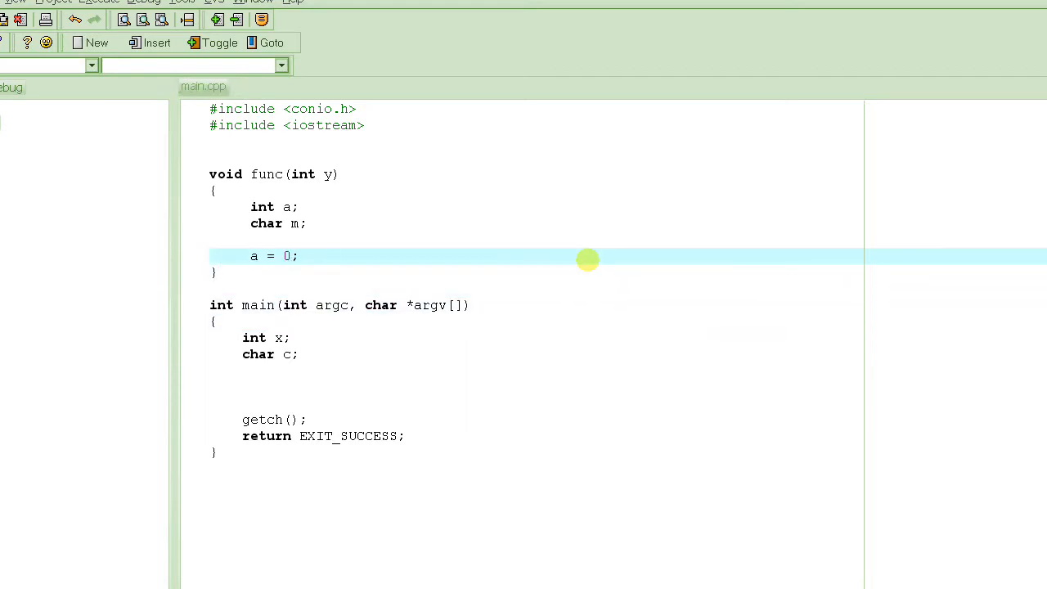
type("m =")
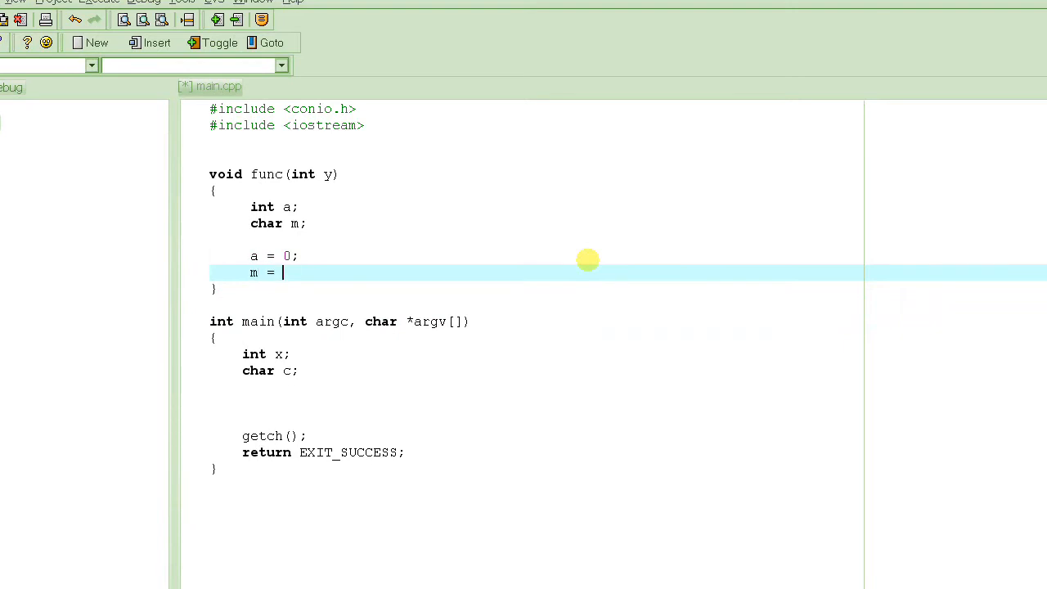
type("'c';")
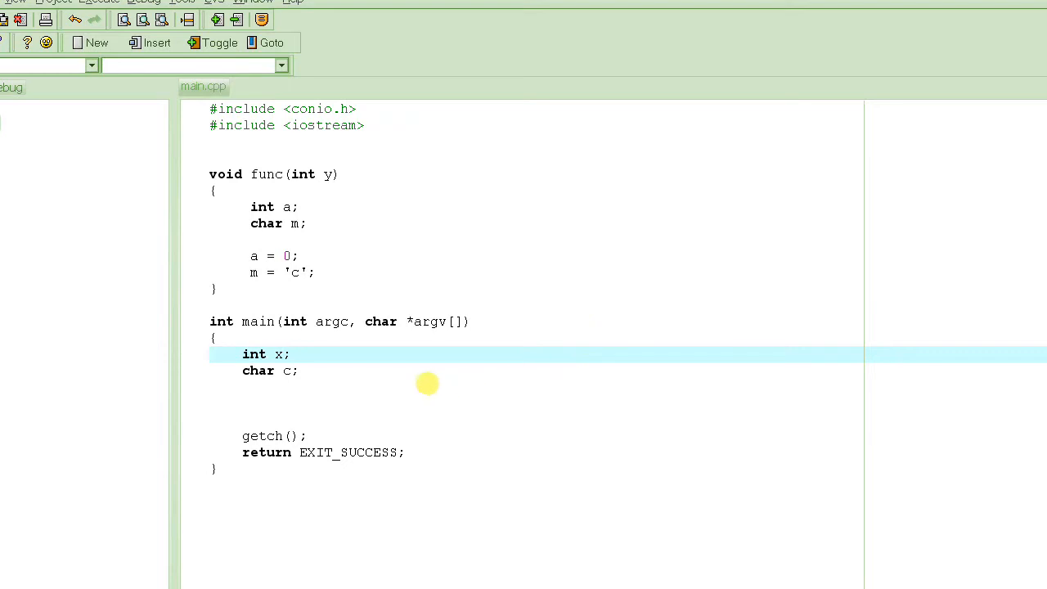
type("fu")
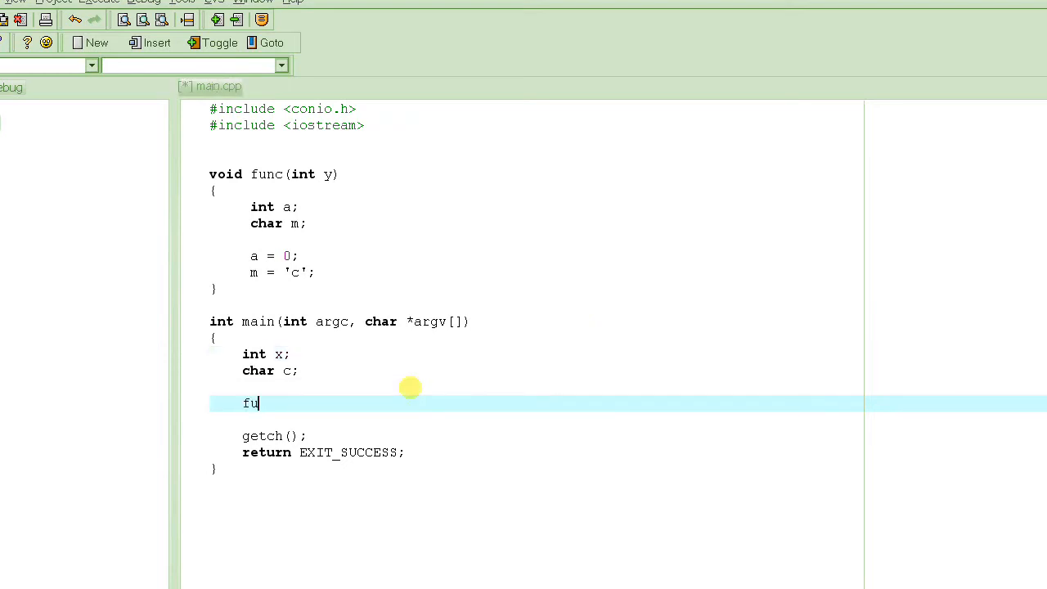
type("nc(a")
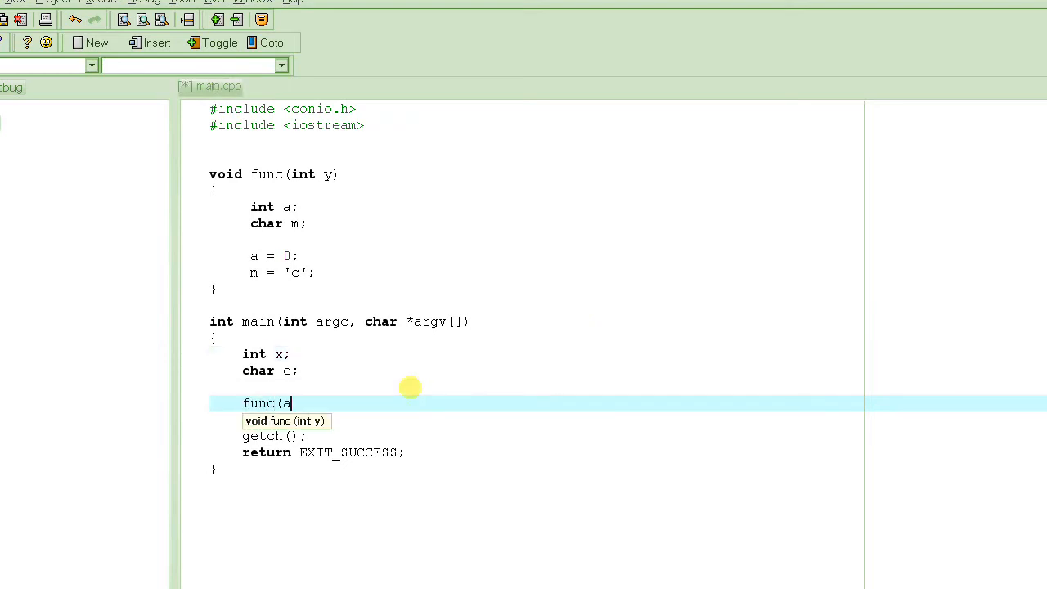
type("x);")
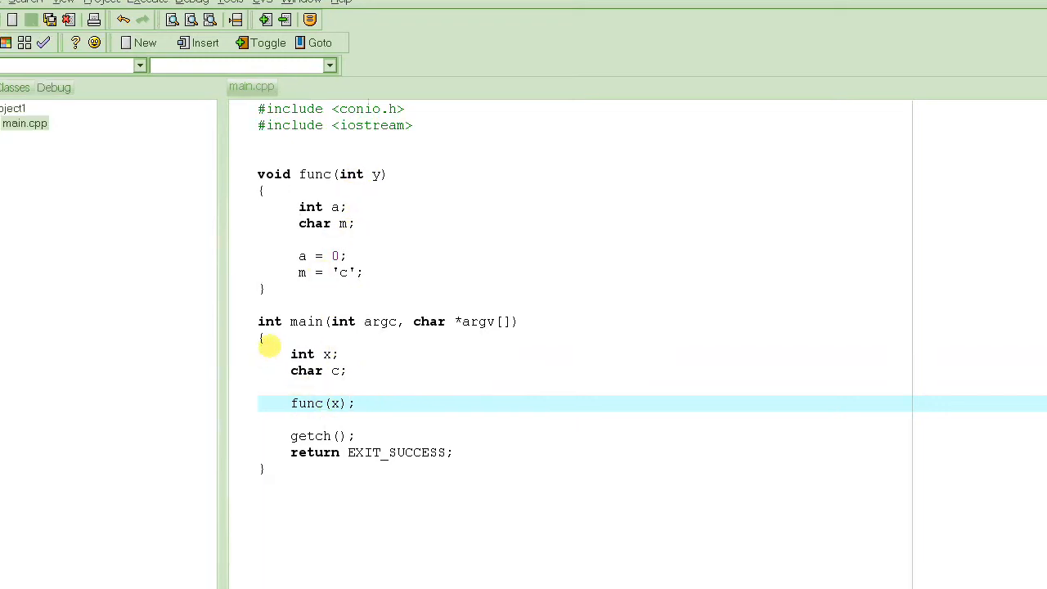
mouse_move(272, 321)
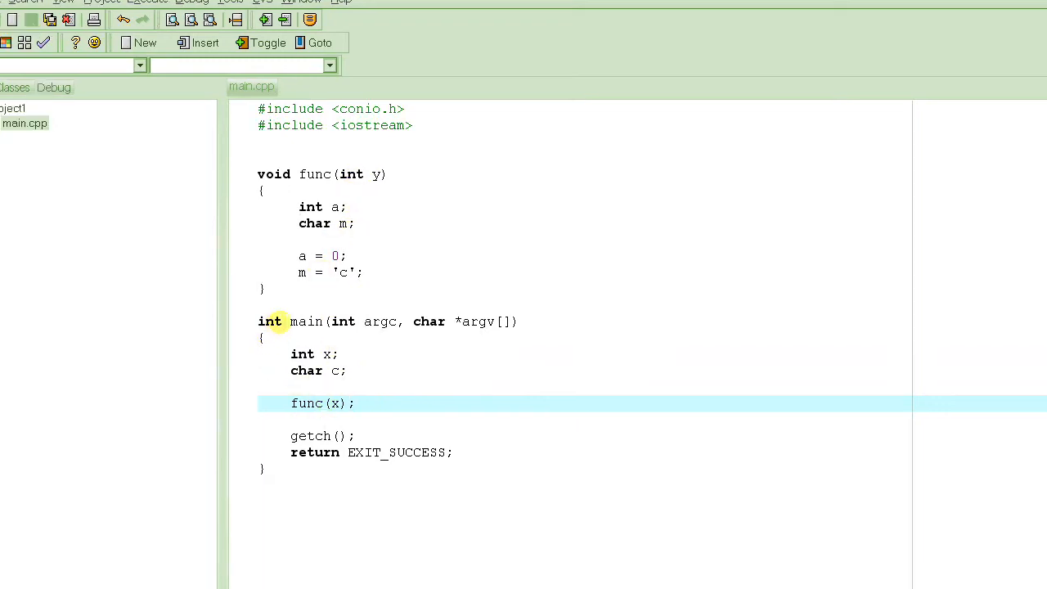
left_click(314, 354)
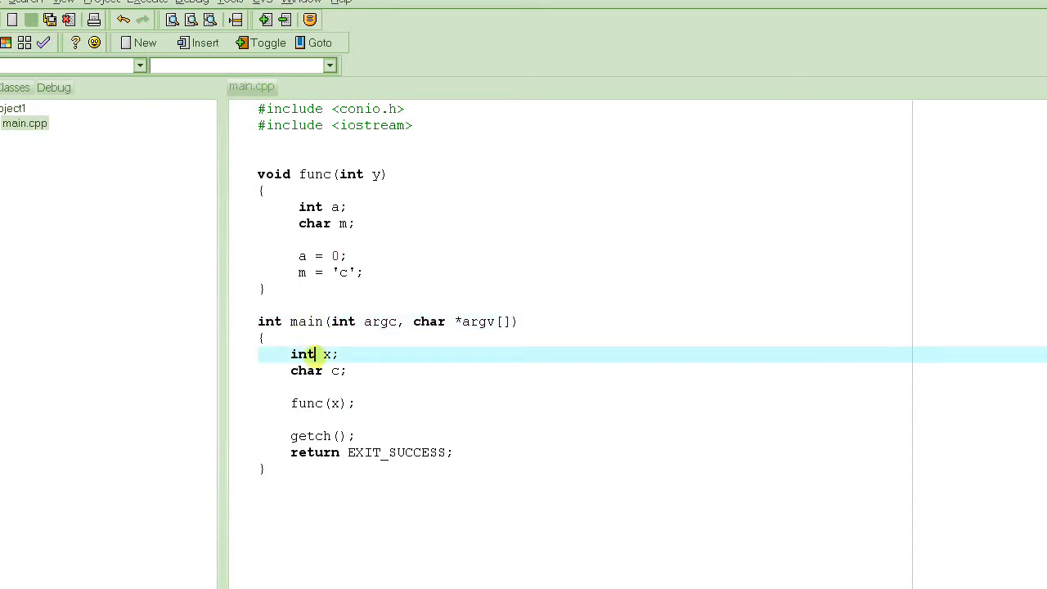
left_click(332, 370)
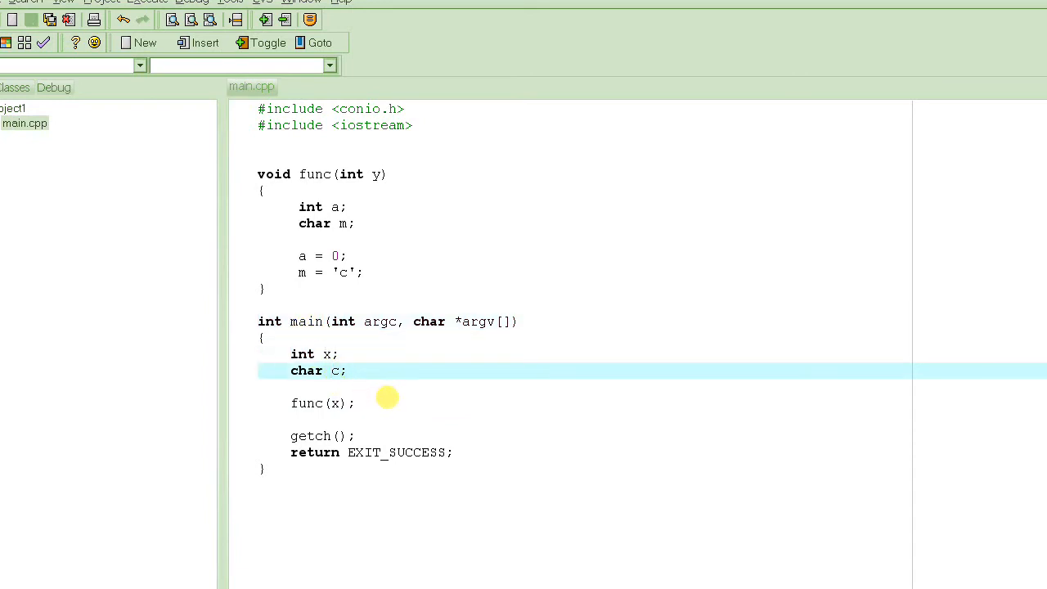
mouse_move(424, 394)
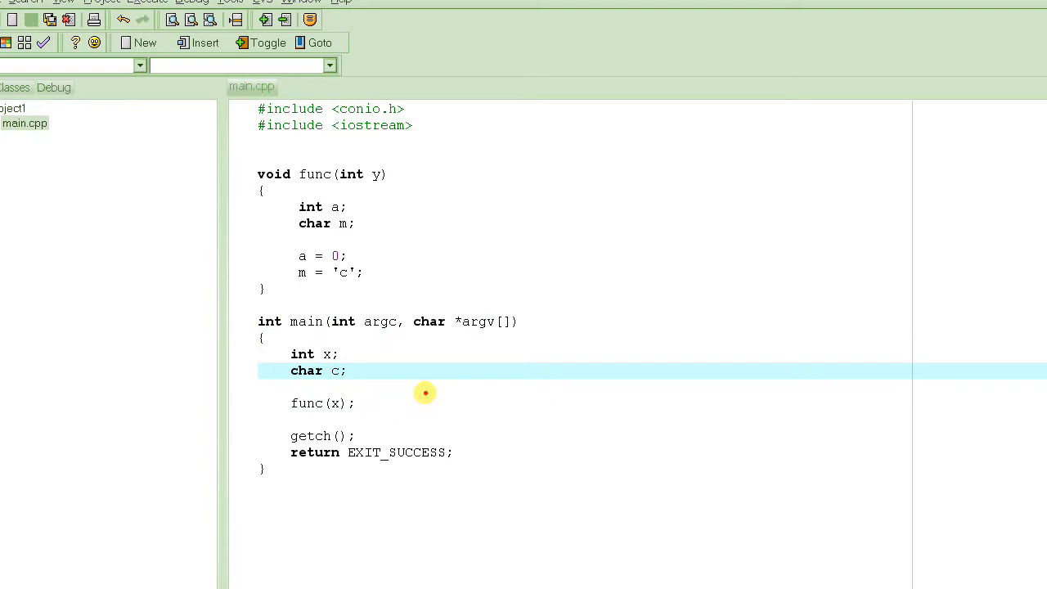
mouse_move(577, 174)
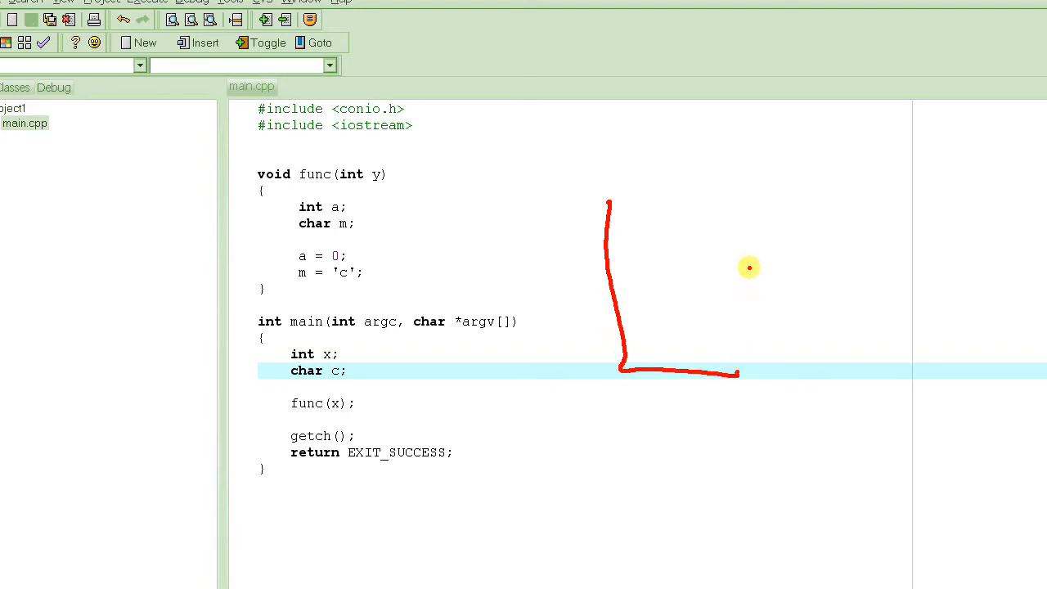
Sketch the red stack with main's frame (x, c) and func's slots (a, m).
left_click_drag(735, 201, 736, 373)
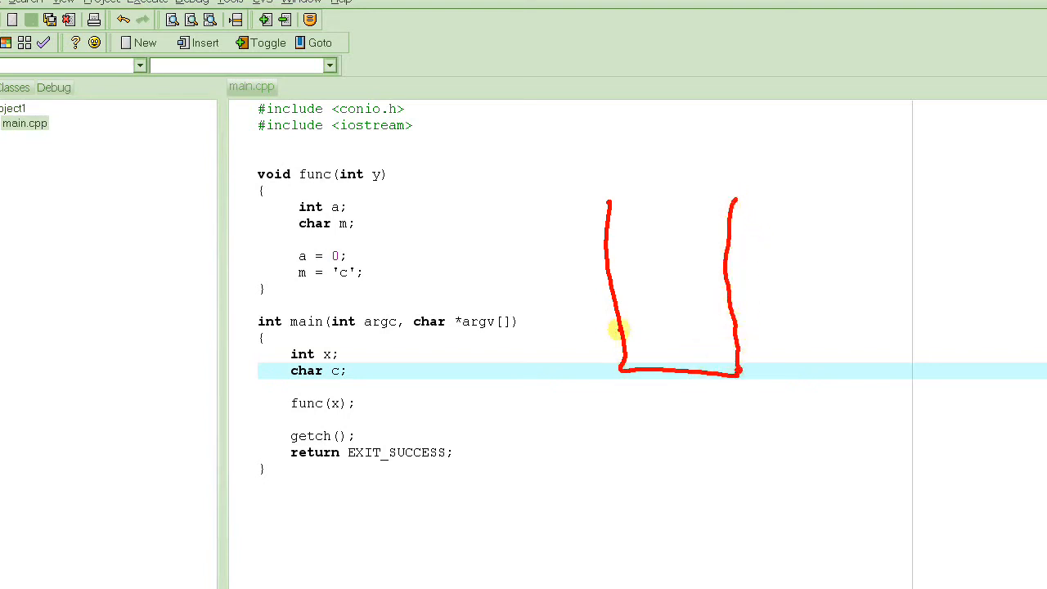
mouse_move(360, 362)
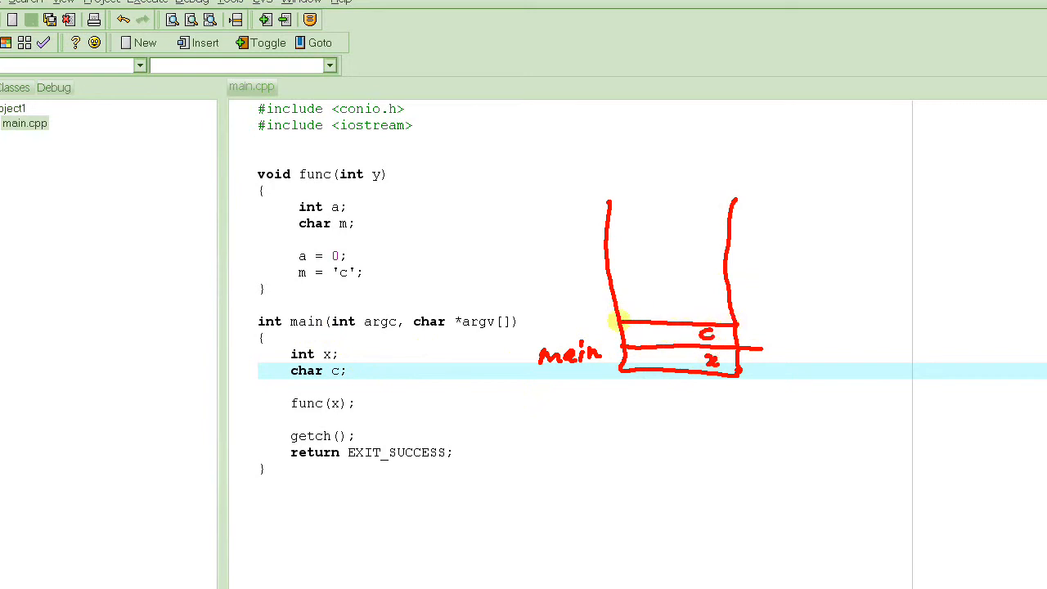
left_click_drag(614, 327, 614, 364)
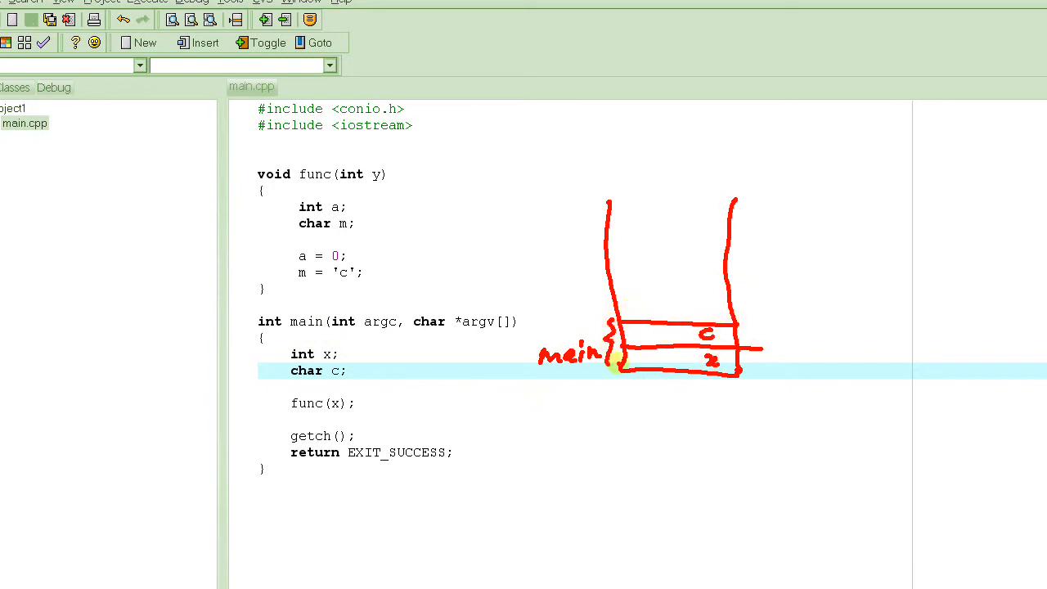
mouse_move(297, 406)
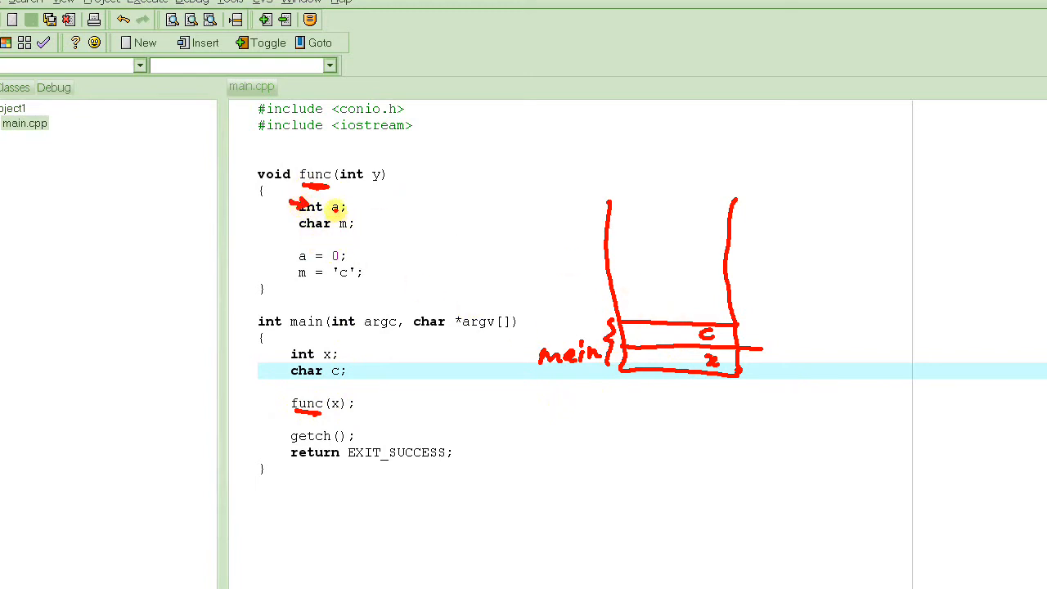
left_click_drag(626, 292, 736, 292)
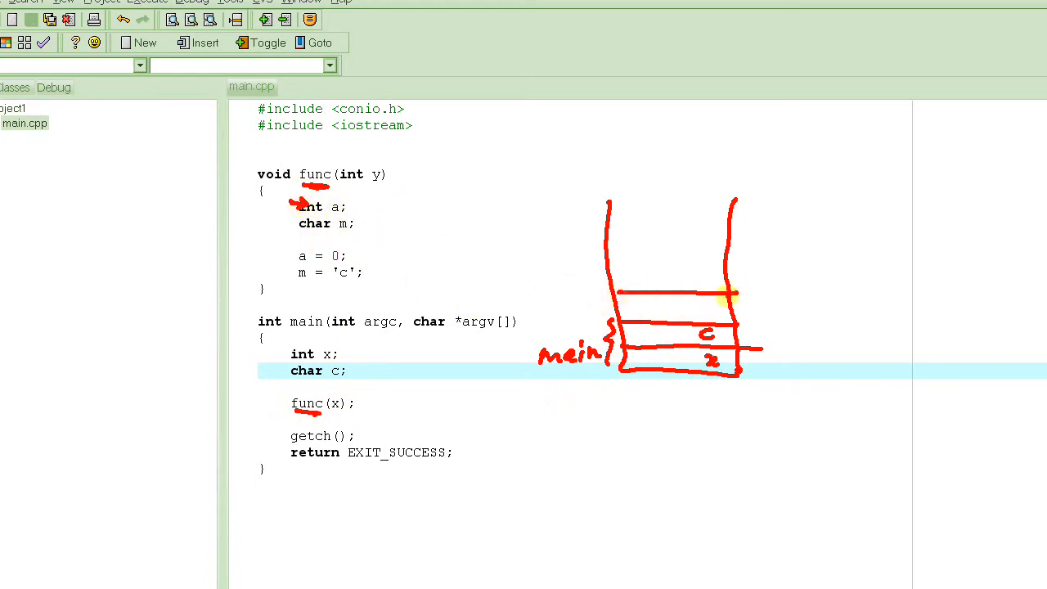
left_click_drag(614, 266, 687, 267)
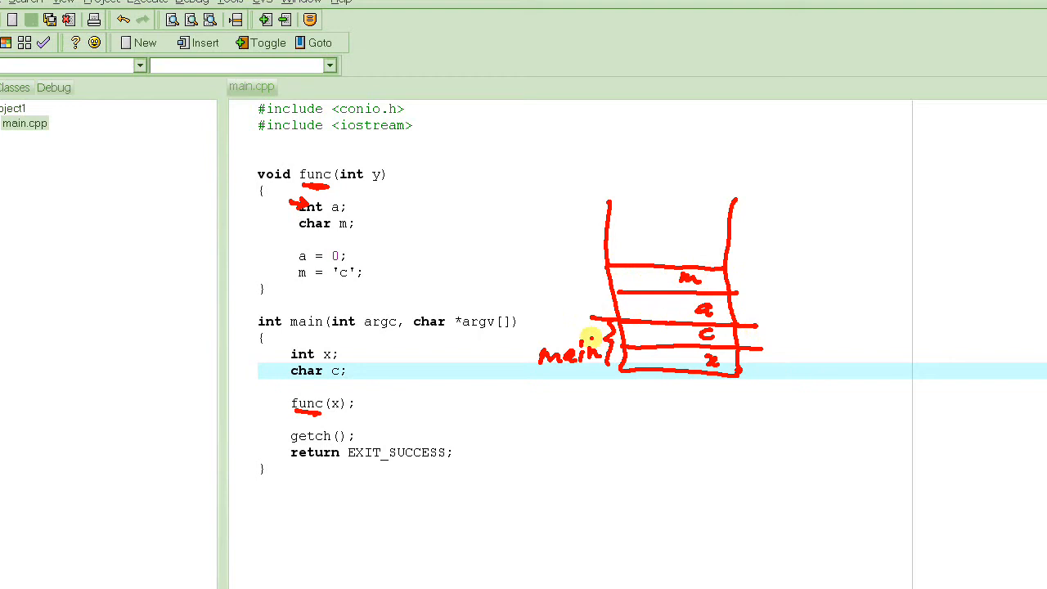
mouse_move(601, 270)
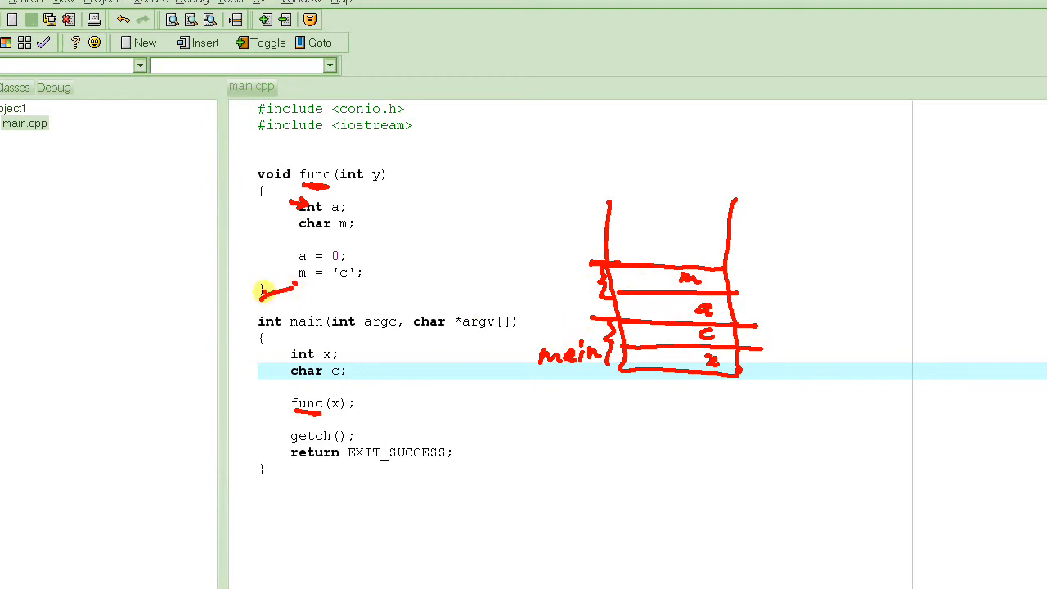
left_click_drag(266, 290, 335, 430)
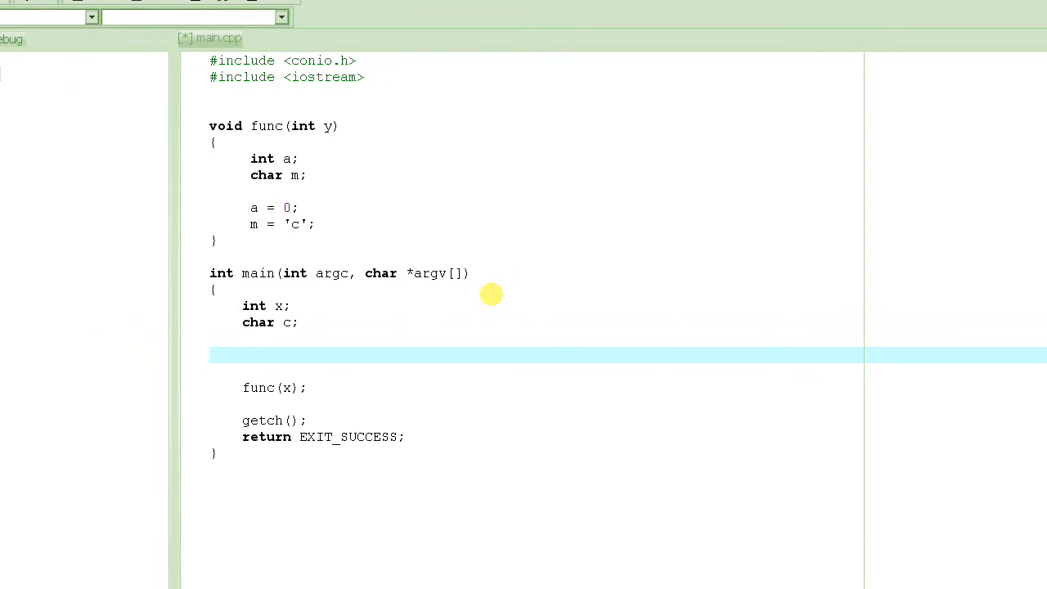
Declare char str[10000] in main, typing size 100 then enlarging it.
type("char")
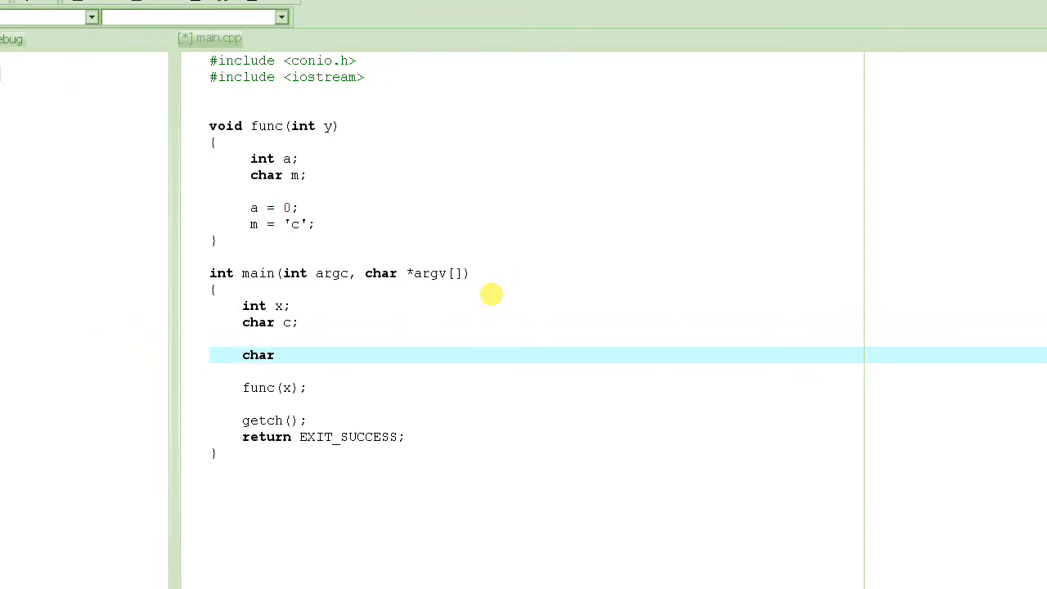
type("str[")
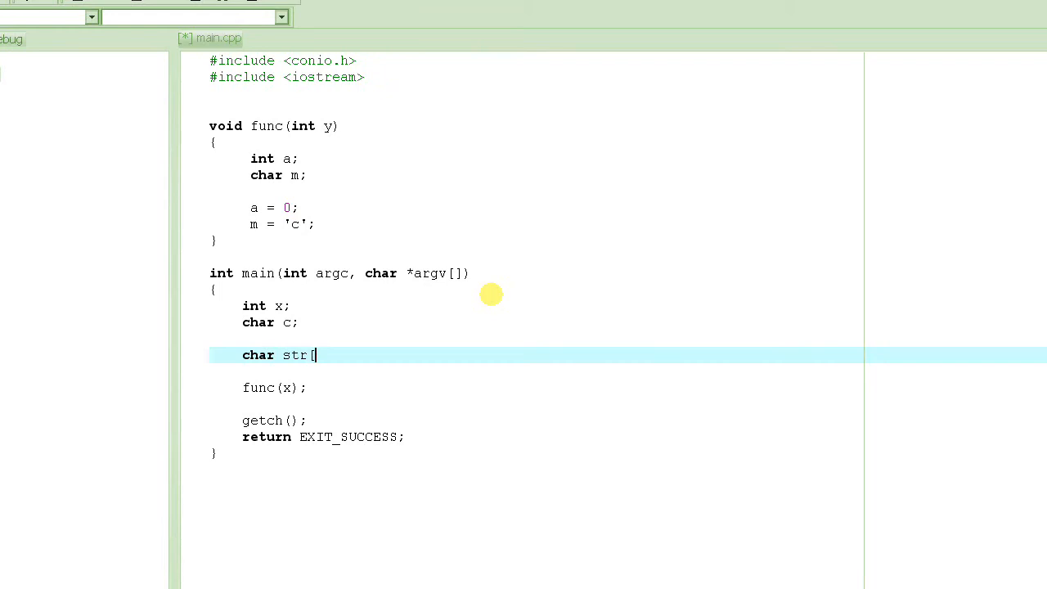
type("100];")
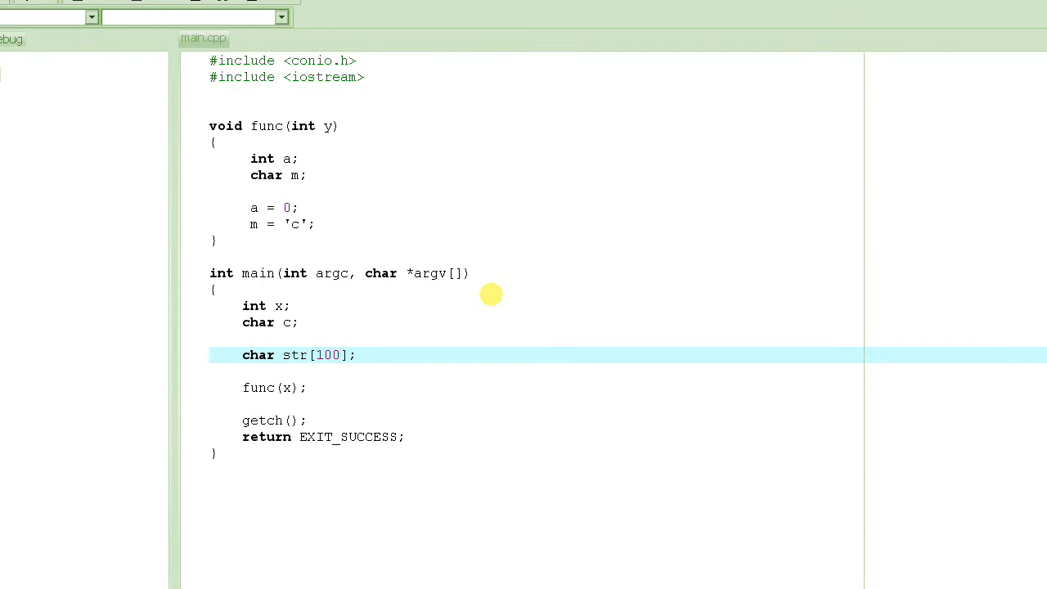
left_click(334, 355)
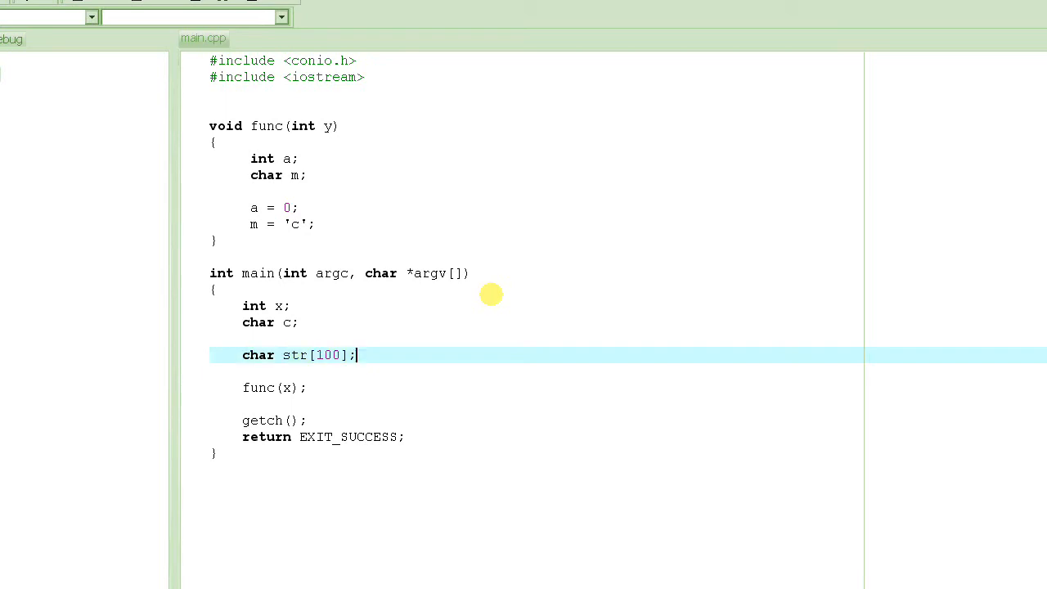
double_click(258, 354)
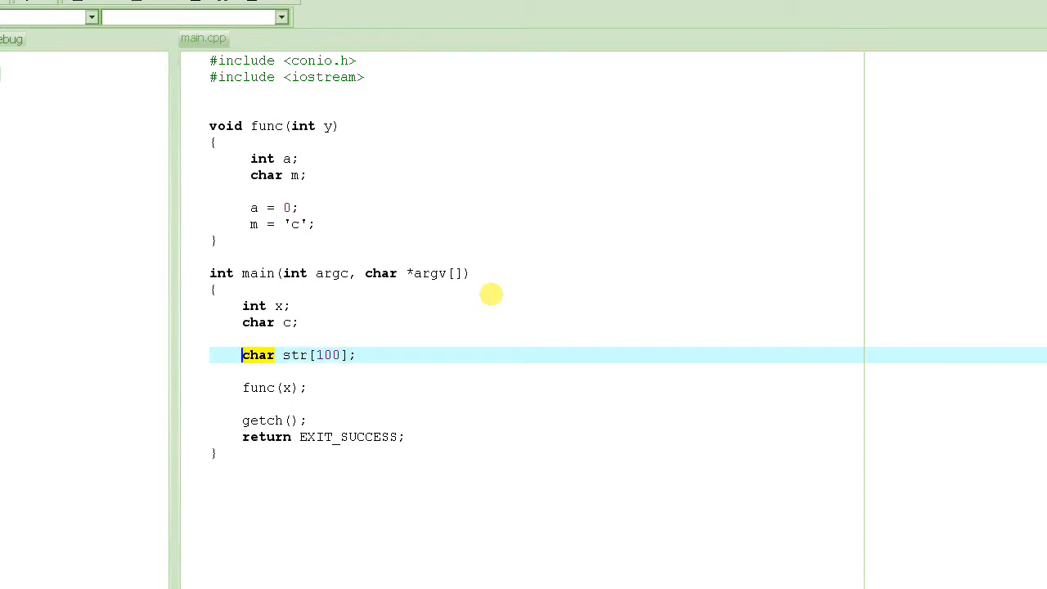
left_click(356, 354)
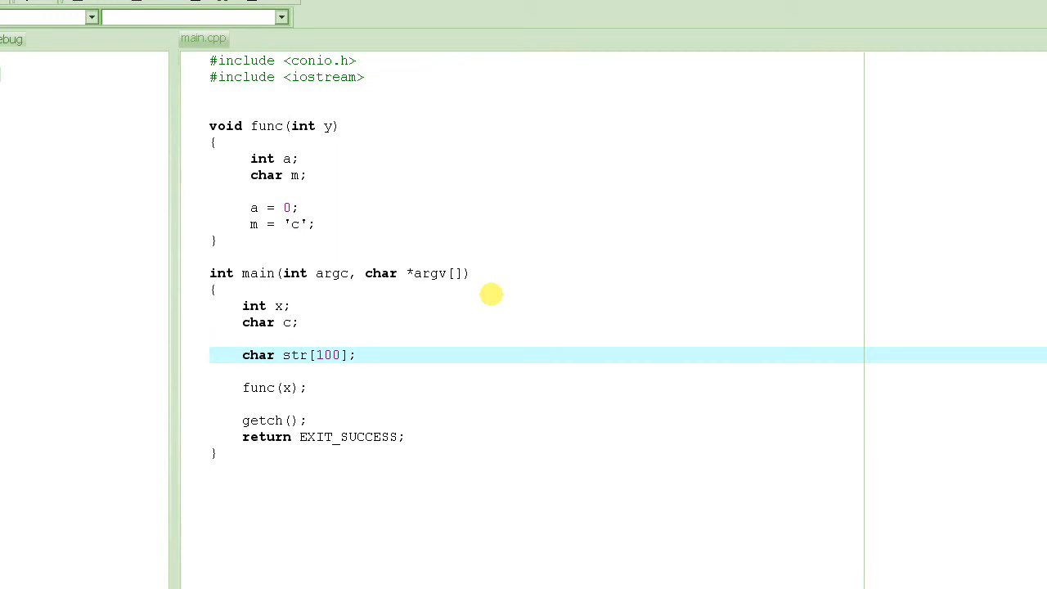
left_click(342, 355)
type("00")
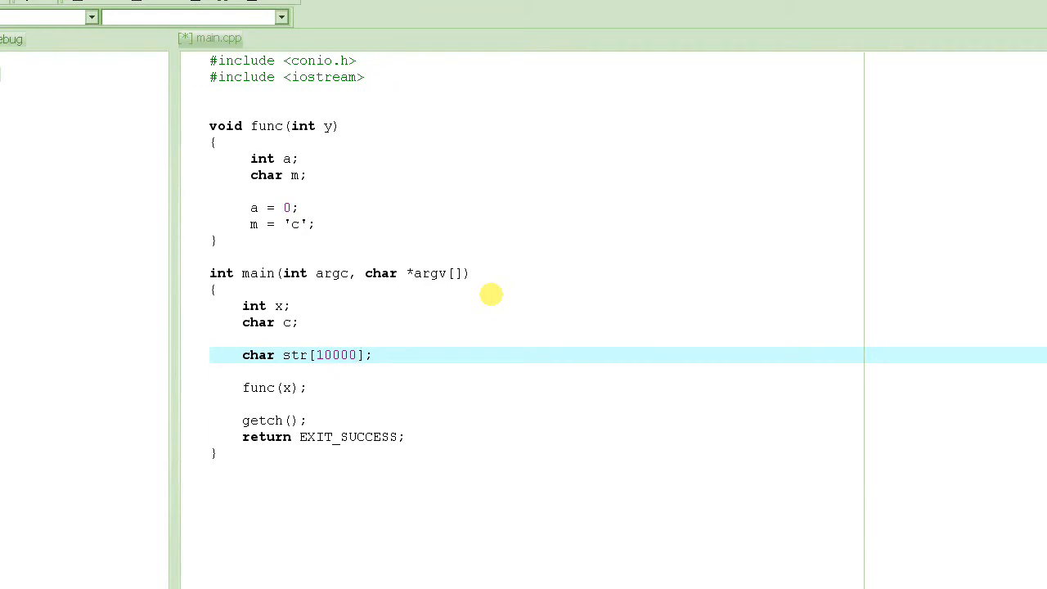
left_click(211, 354)
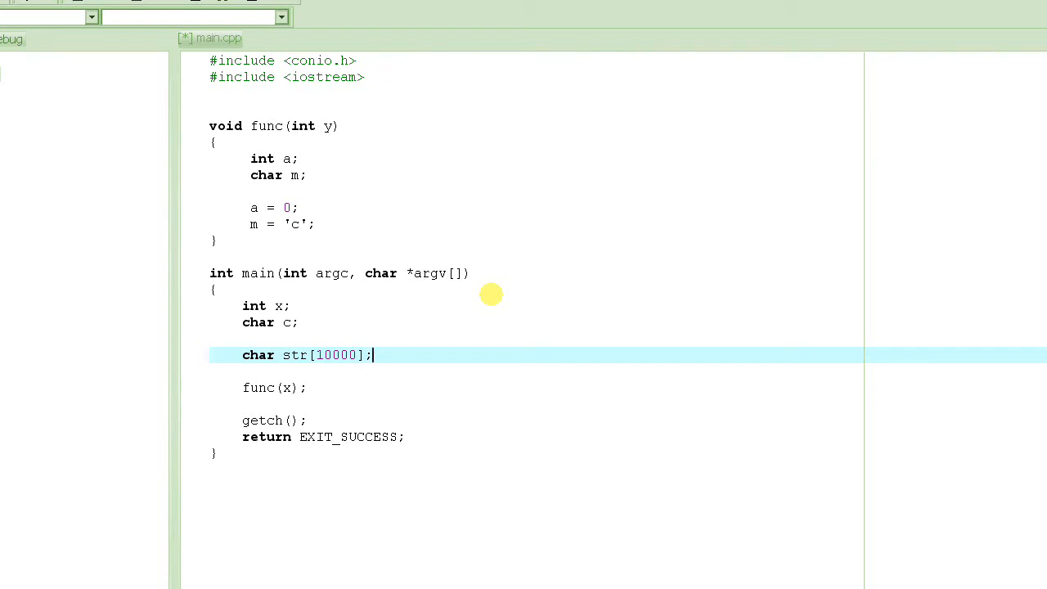
double_click(335, 354)
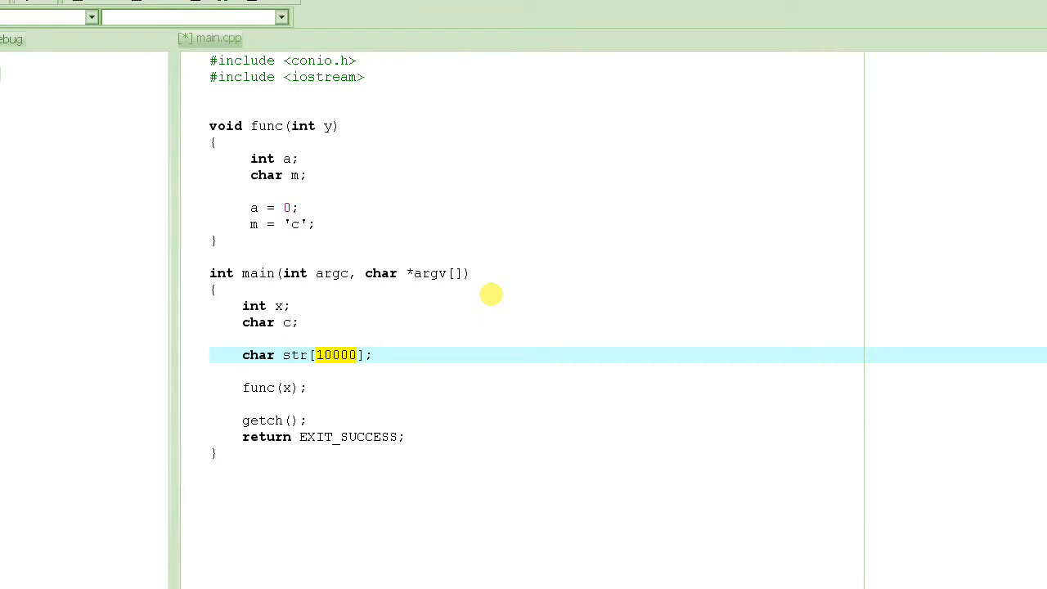
mouse_move(544, 338)
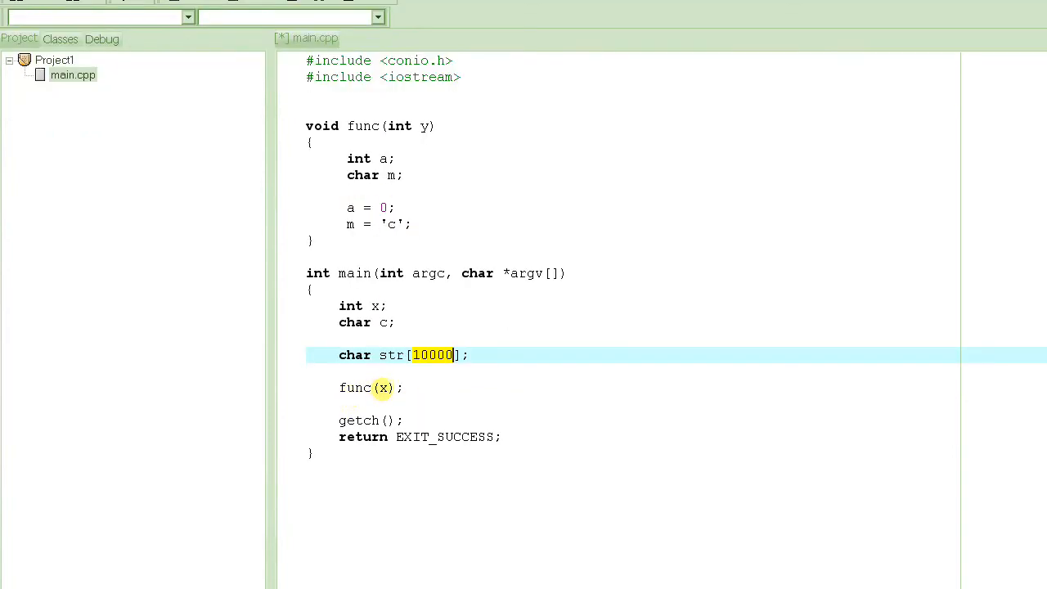
mouse_move(378, 376)
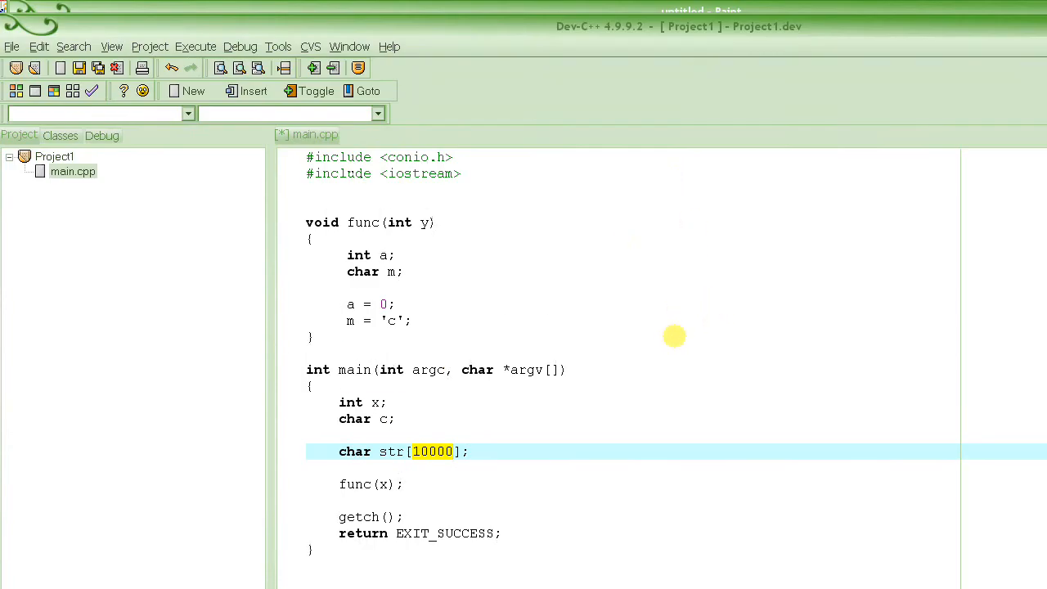
Draw a red memory box with slots labelled p1 and p2, shading the array's slots.
left_click_drag(708, 203, 698, 334)
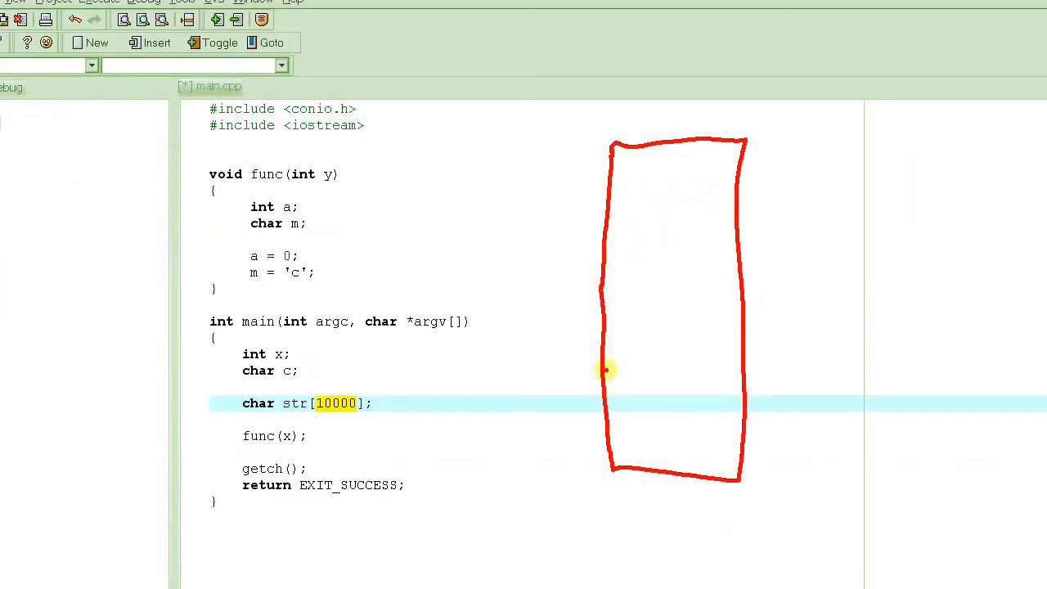
left_click_drag(607, 370, 745, 360)
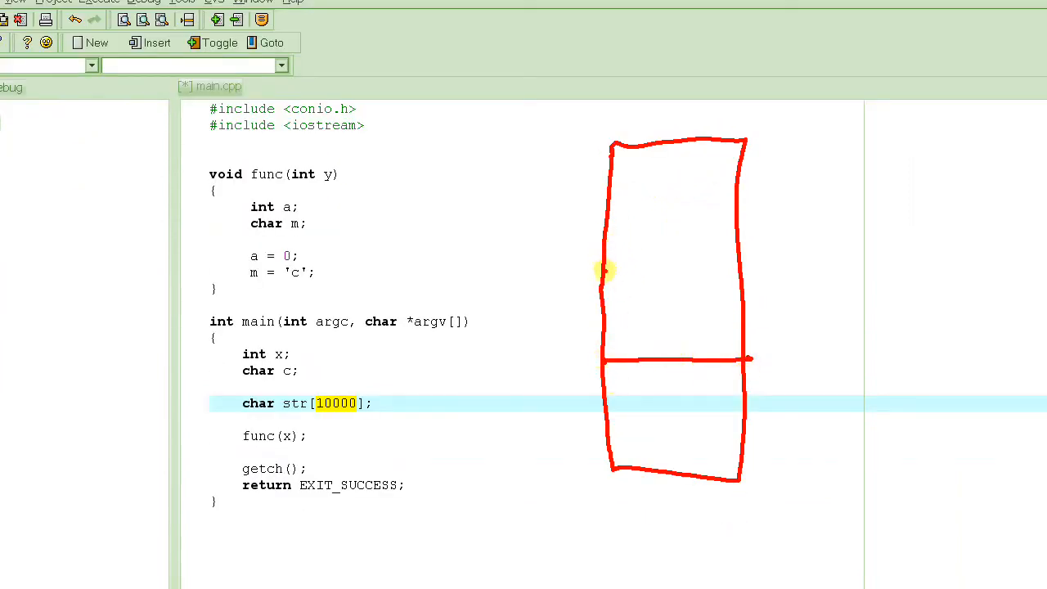
left_click_drag(601, 276, 752, 277)
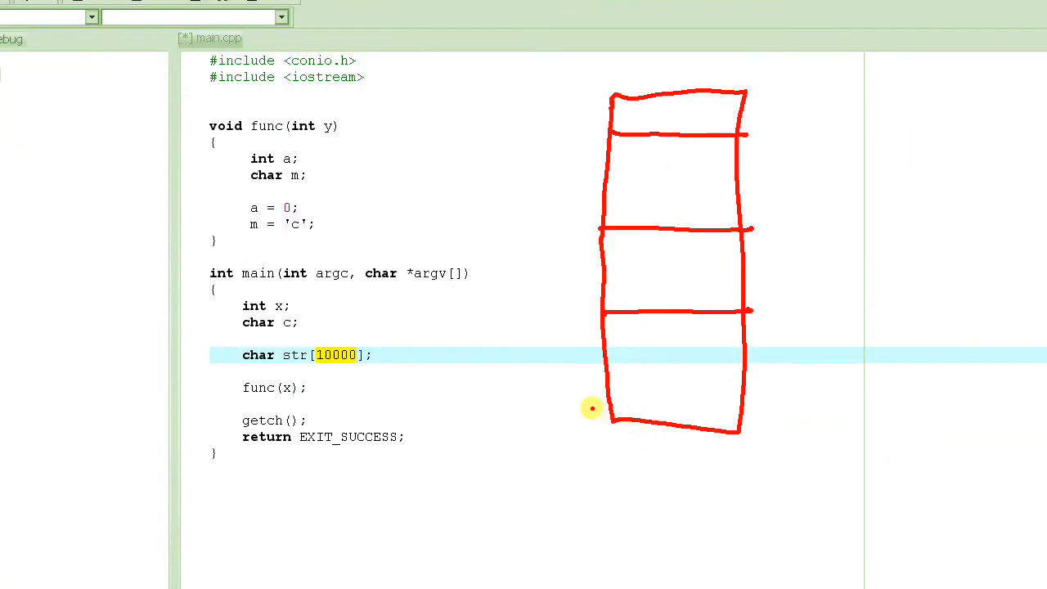
left_click_drag(591, 407, 563, 401)
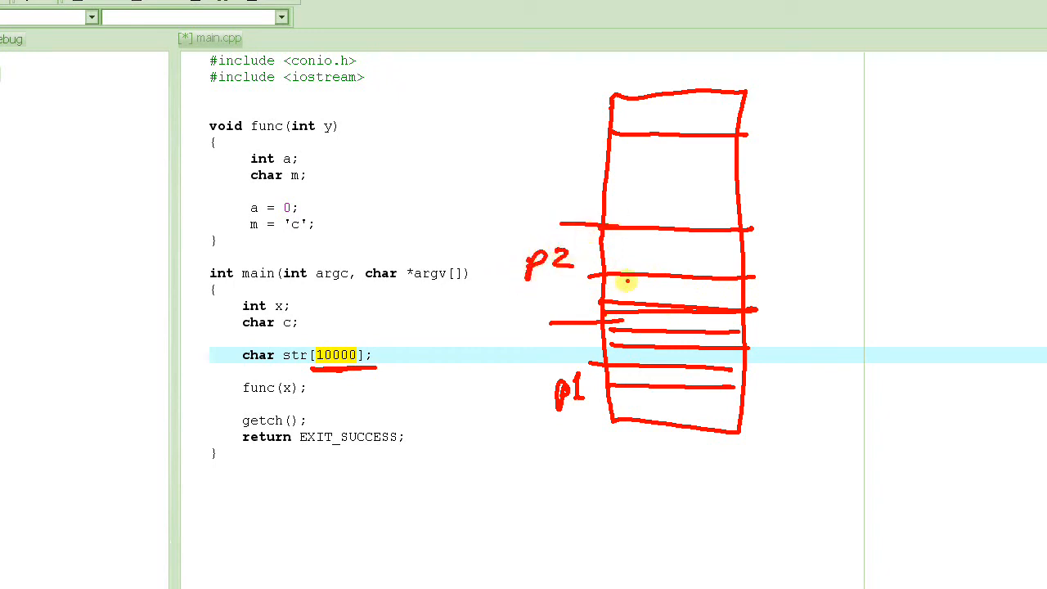
left_click_drag(622, 283, 712, 401)
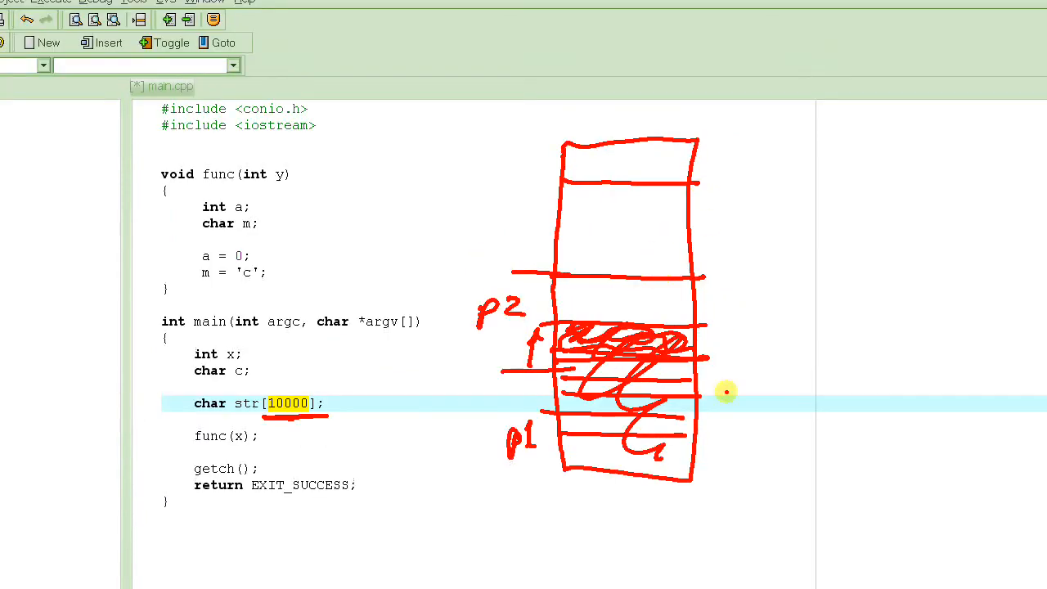
mouse_move(739, 187)
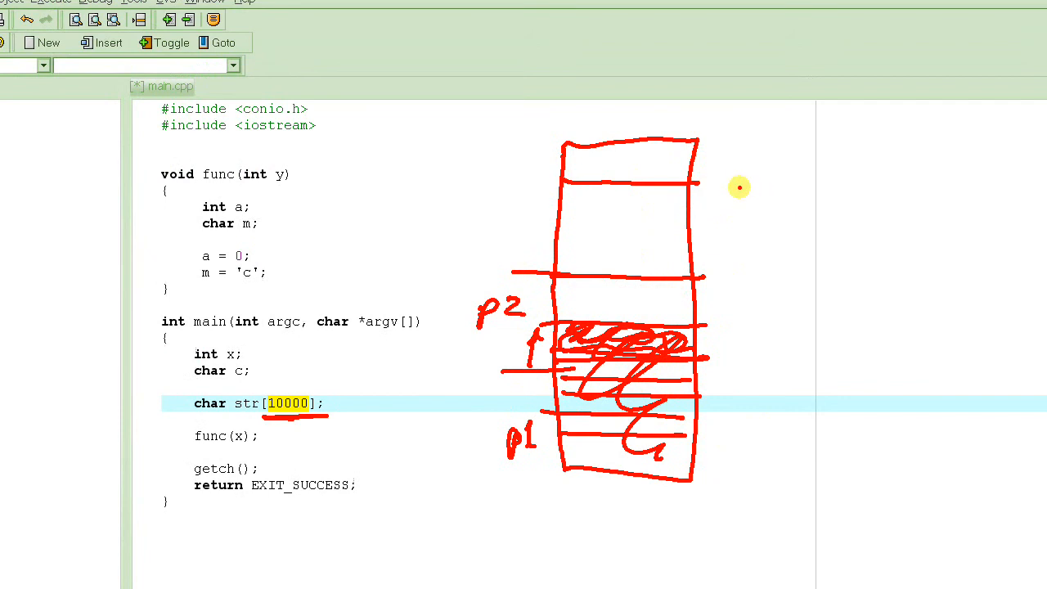
scroll("down", 3)
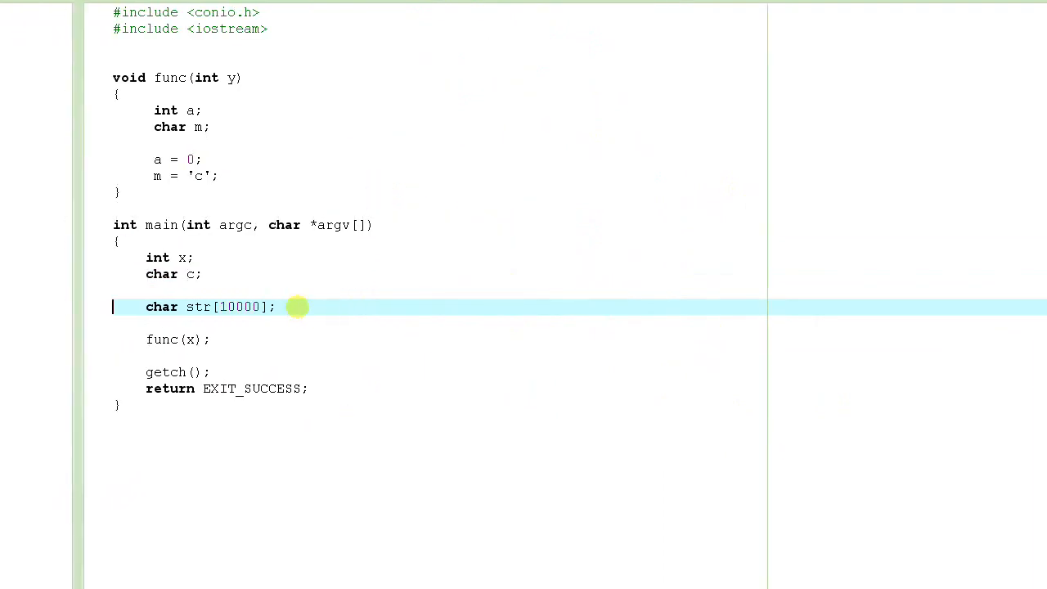
Add char *pStr = NULL; on a new line after str[10000].
key("Return")
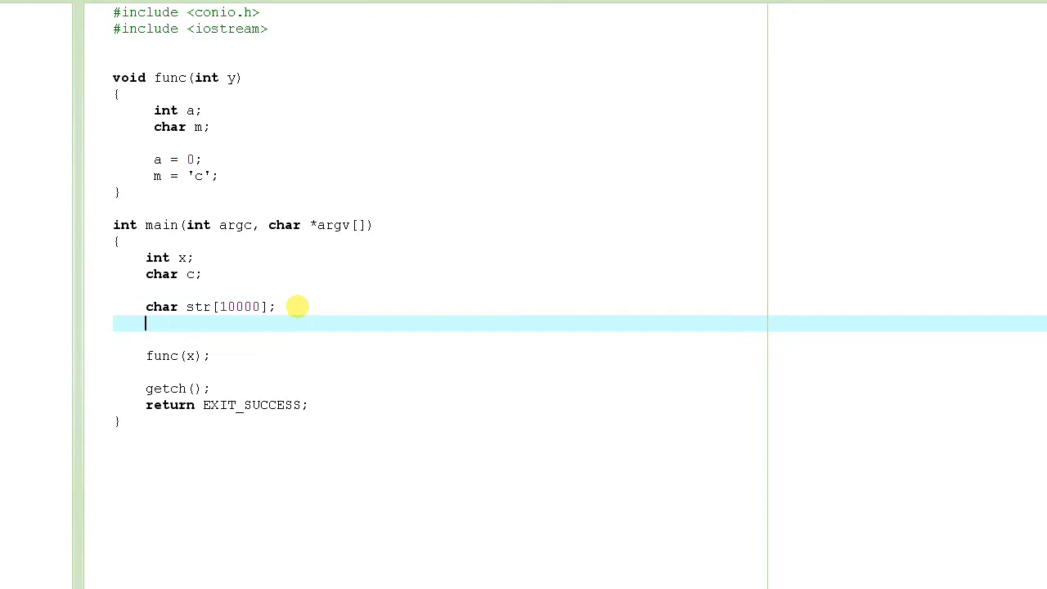
type("chr")
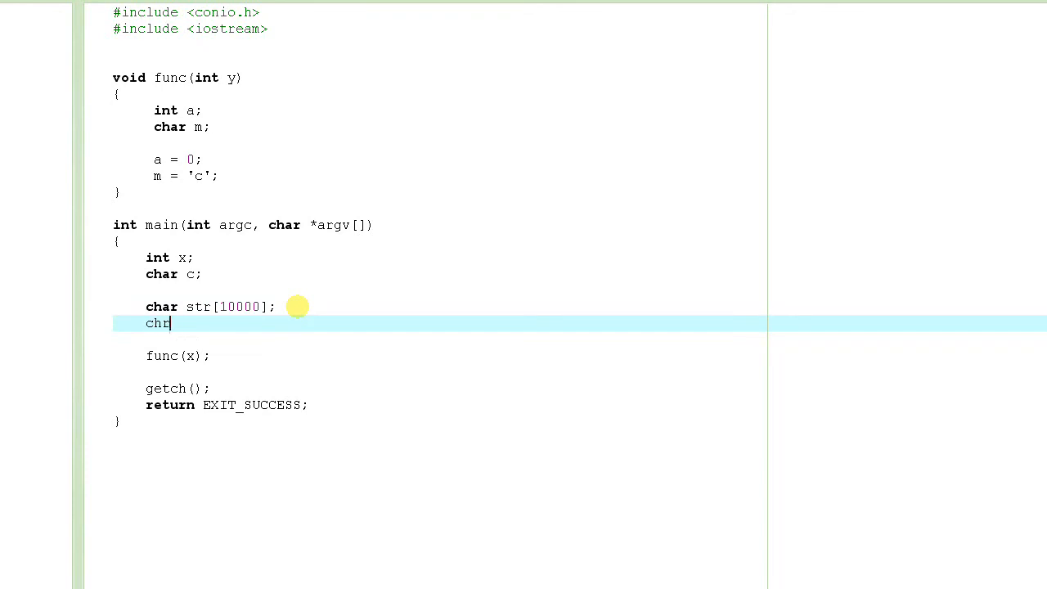
type("char *p")
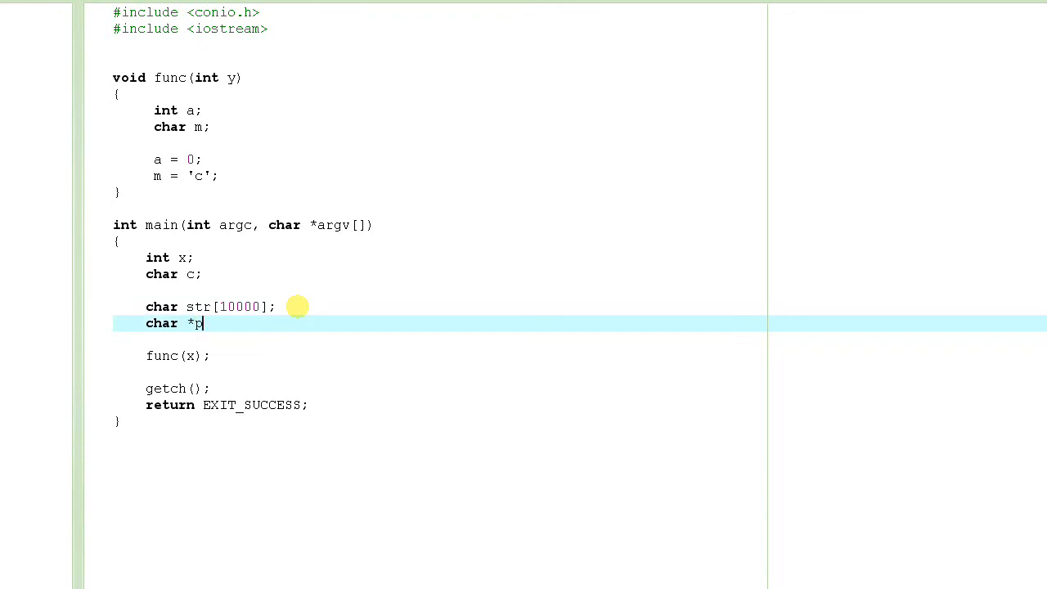
type("Str =")
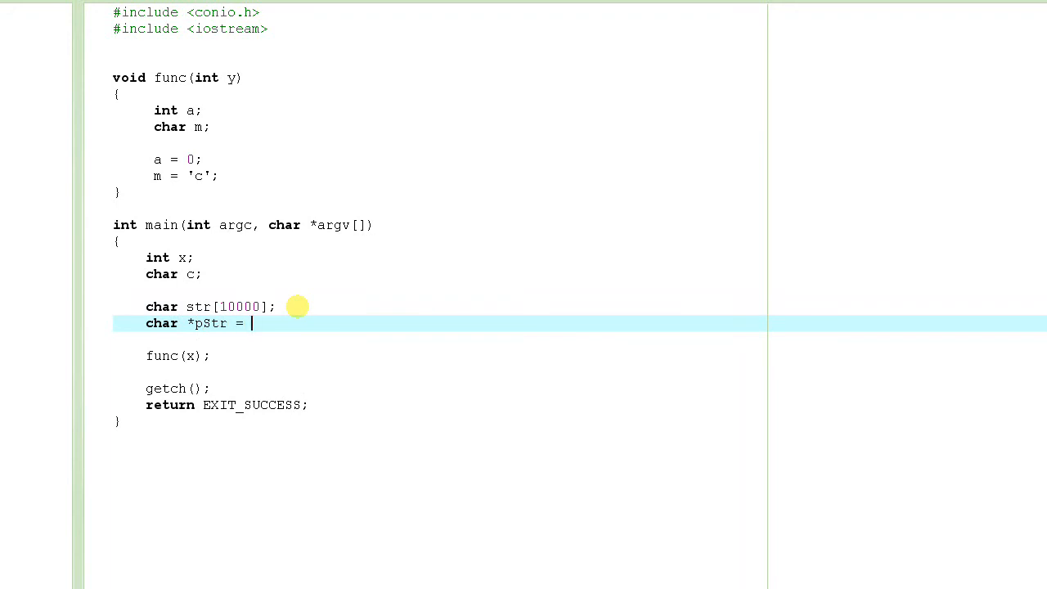
type("NULL;")
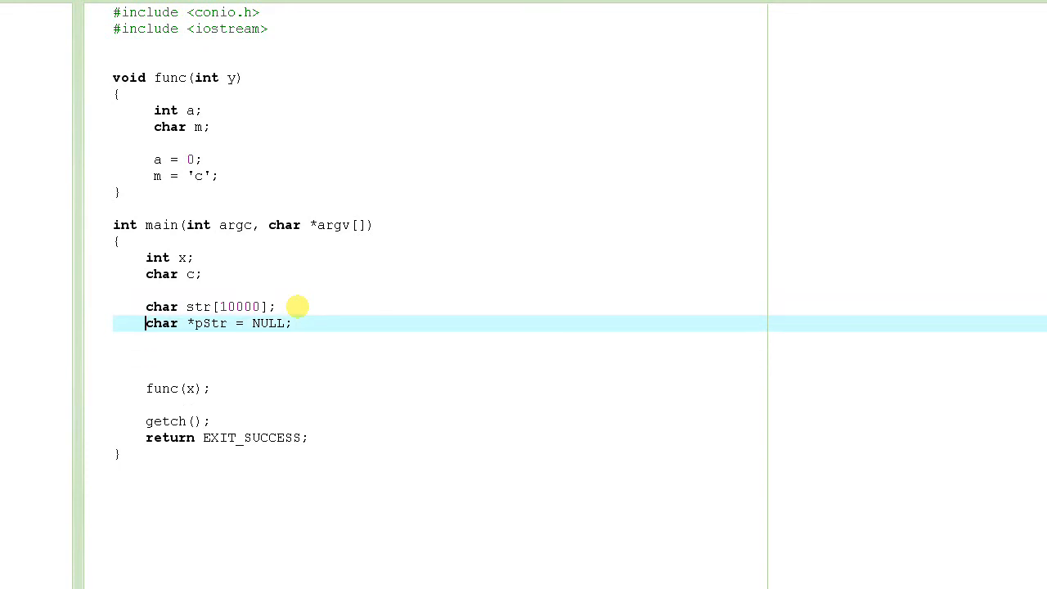
type("0")
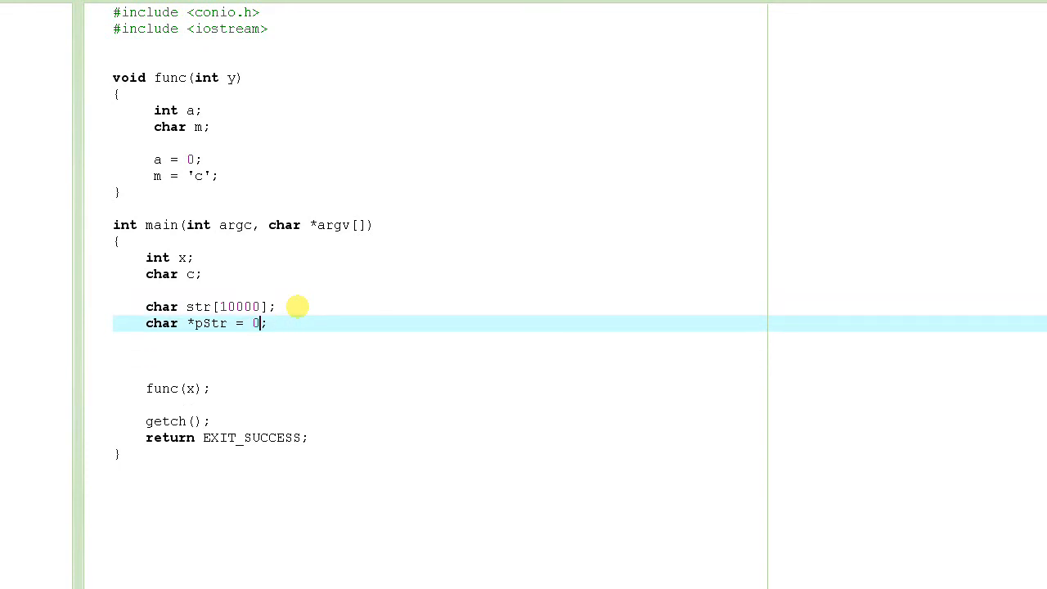
type("NULL")
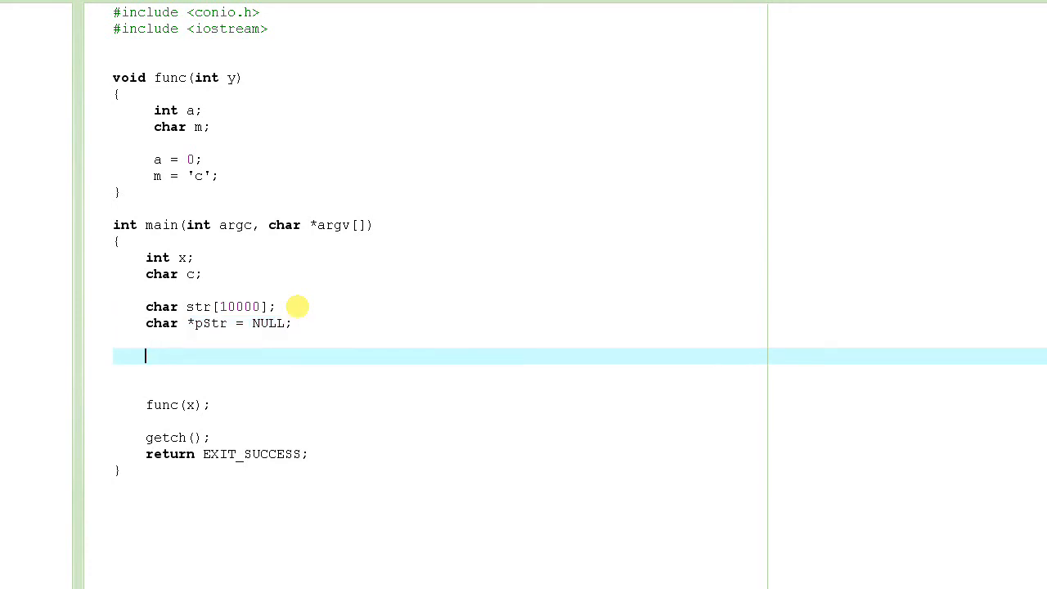
Write malloc(10000); below pStr, replacing the size placeholder with 10000.
type("m")
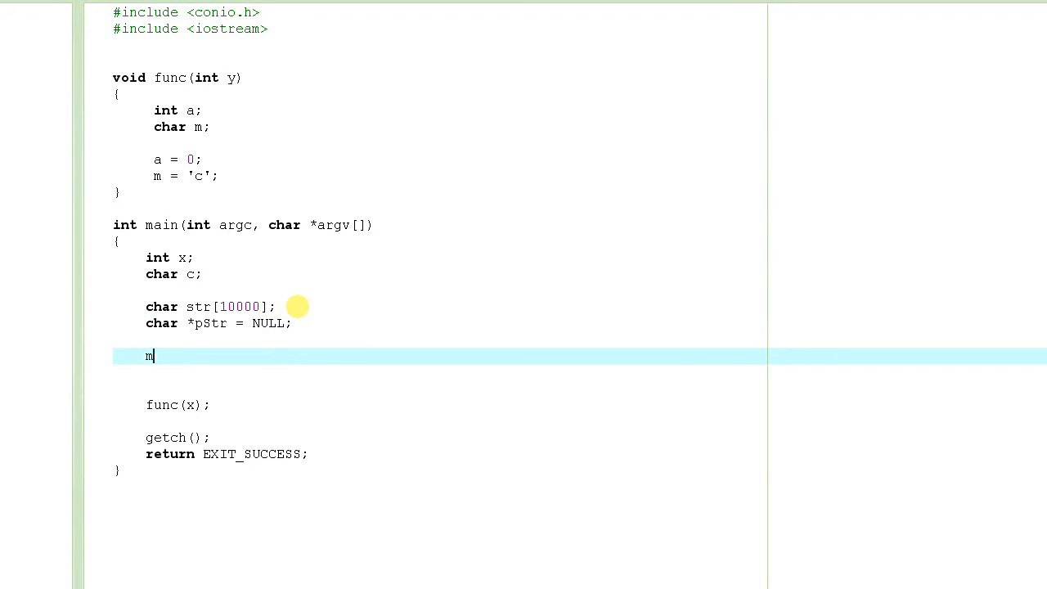
type("alloc")
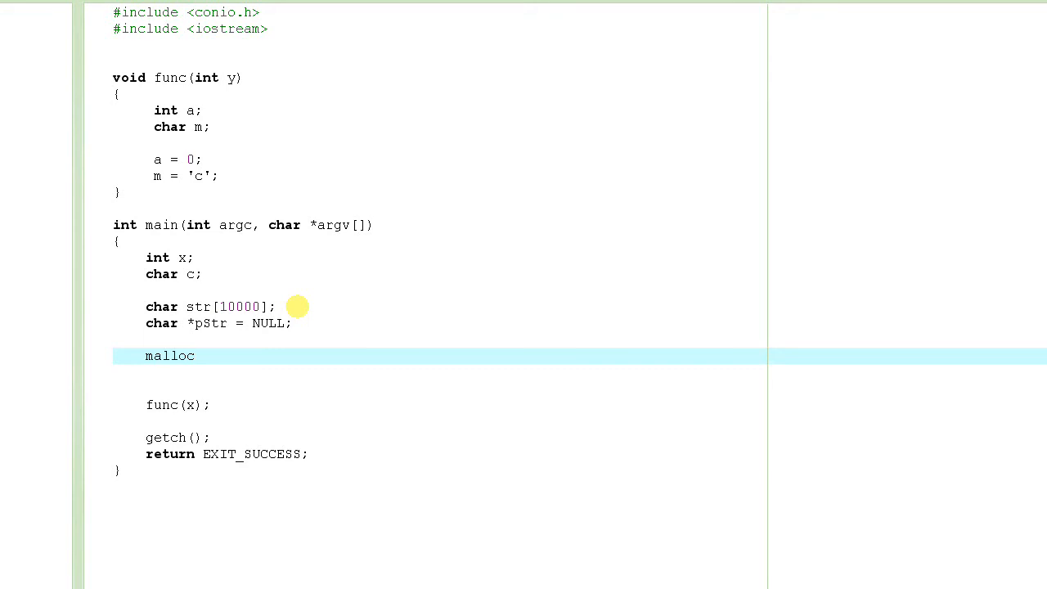
type("(")
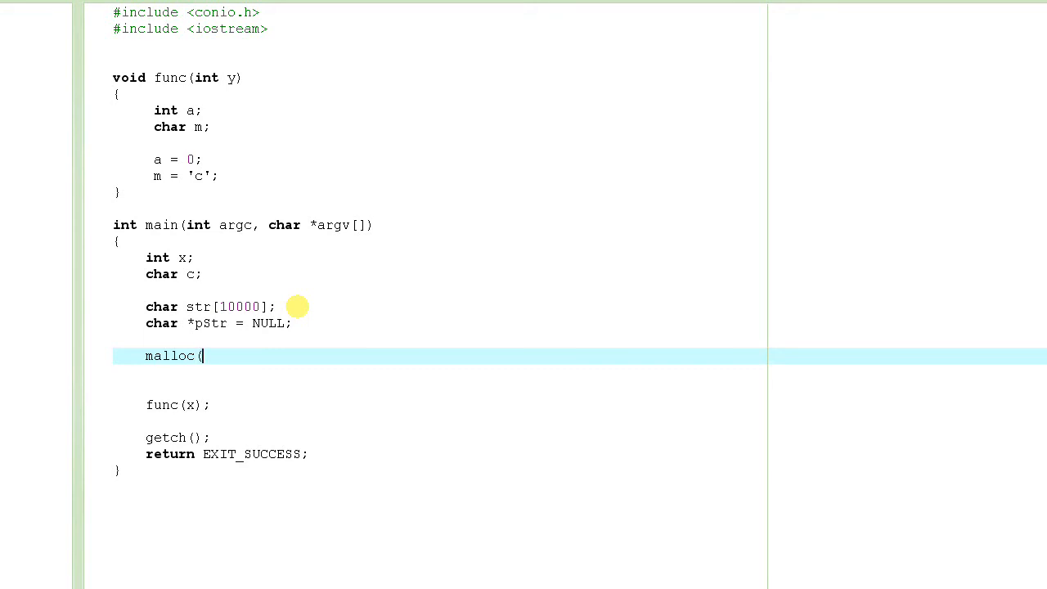
type("size);")
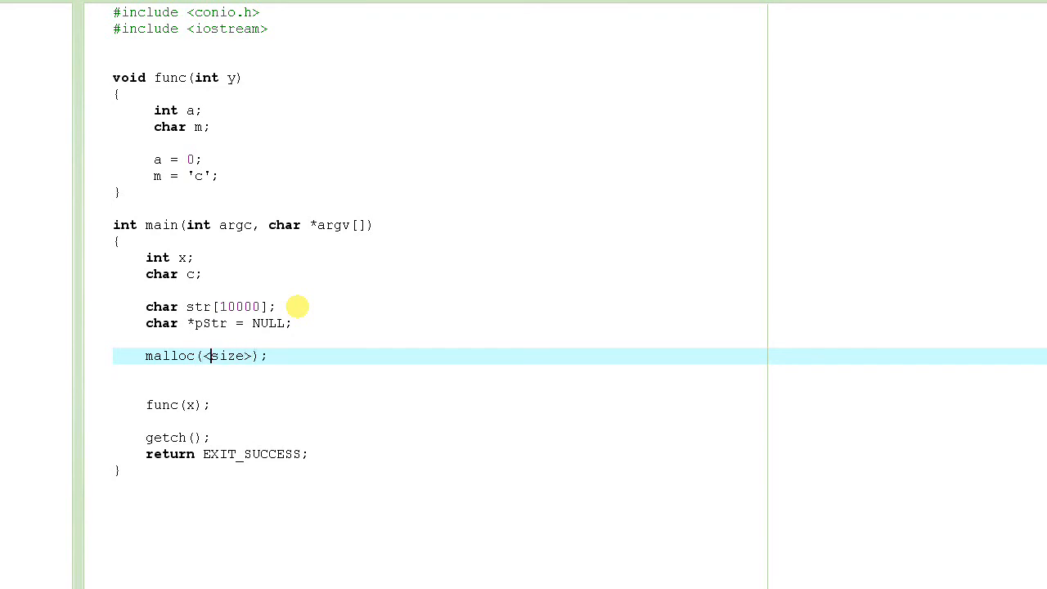
double_click(229, 356)
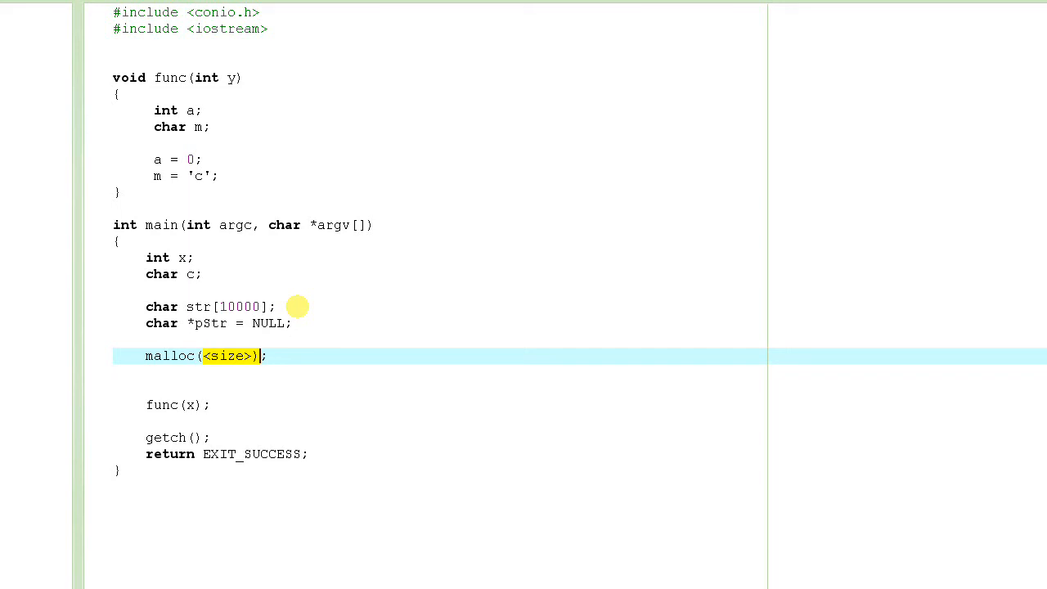
key("Delete")
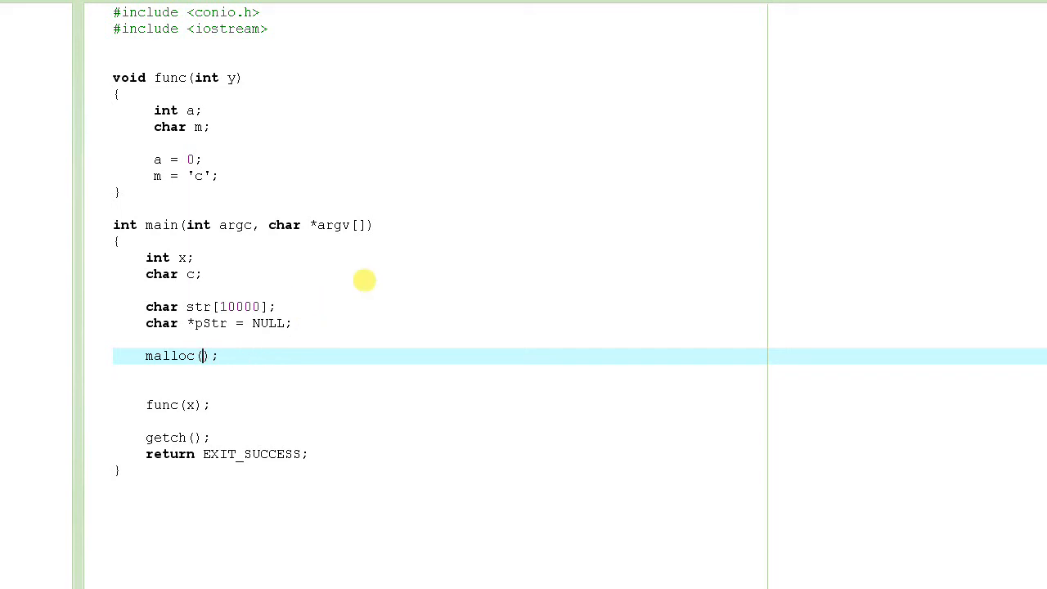
type("1")
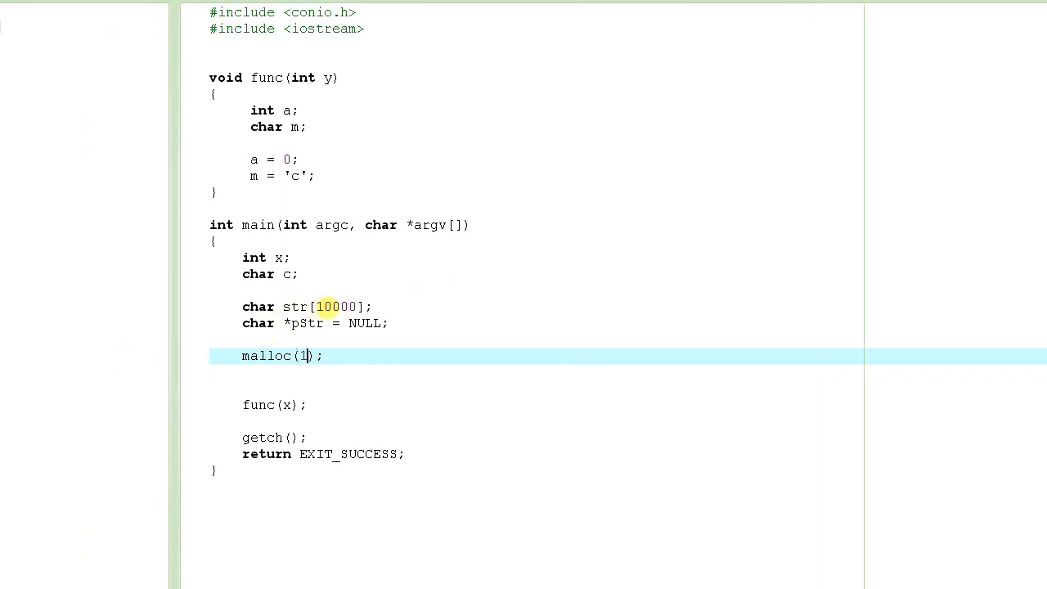
type("0000")
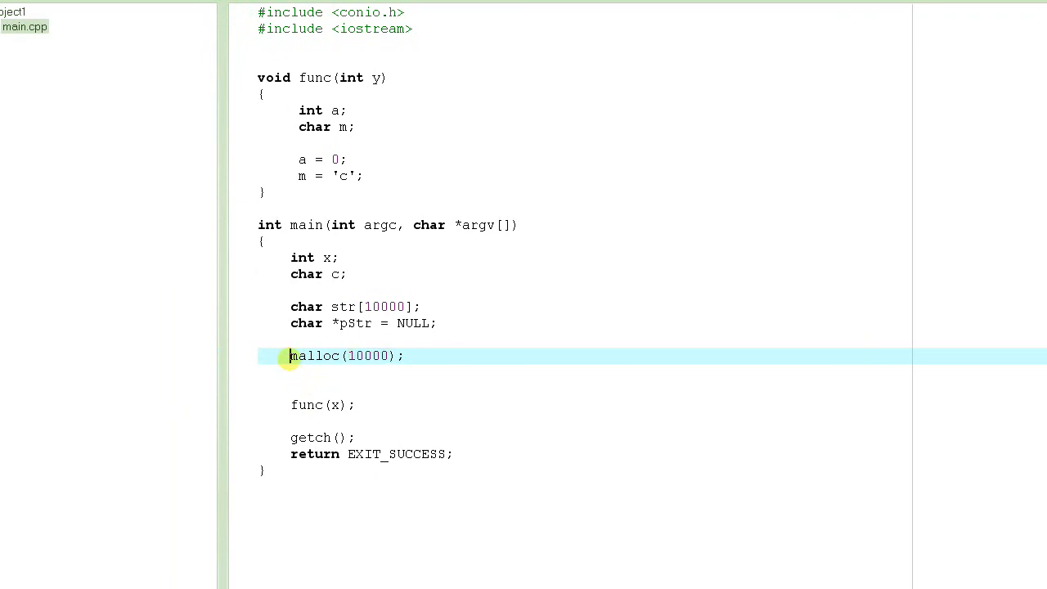
mouse_move(352, 355)
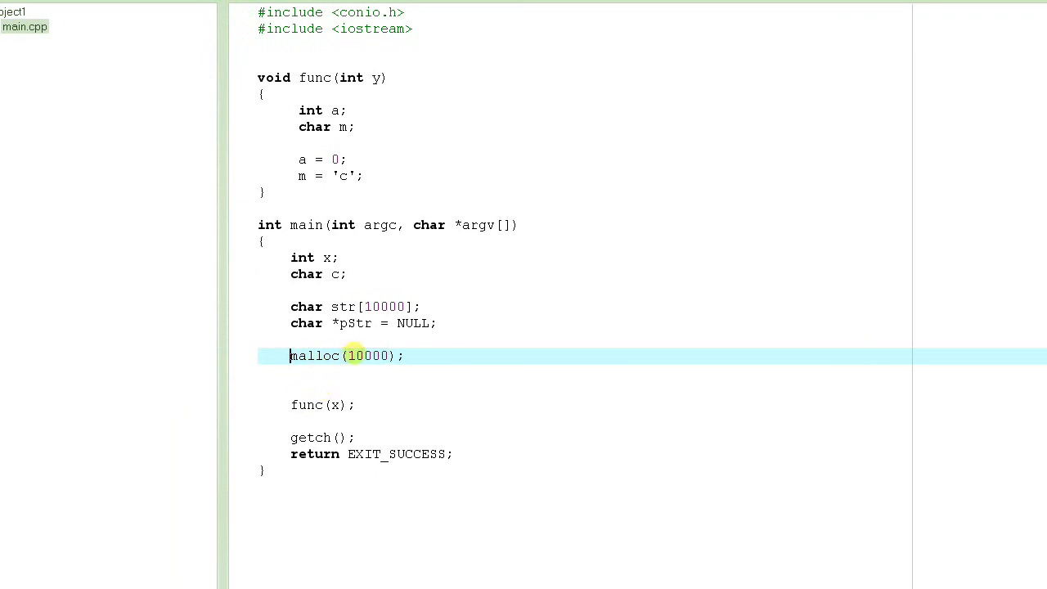
mouse_move(367, 363)
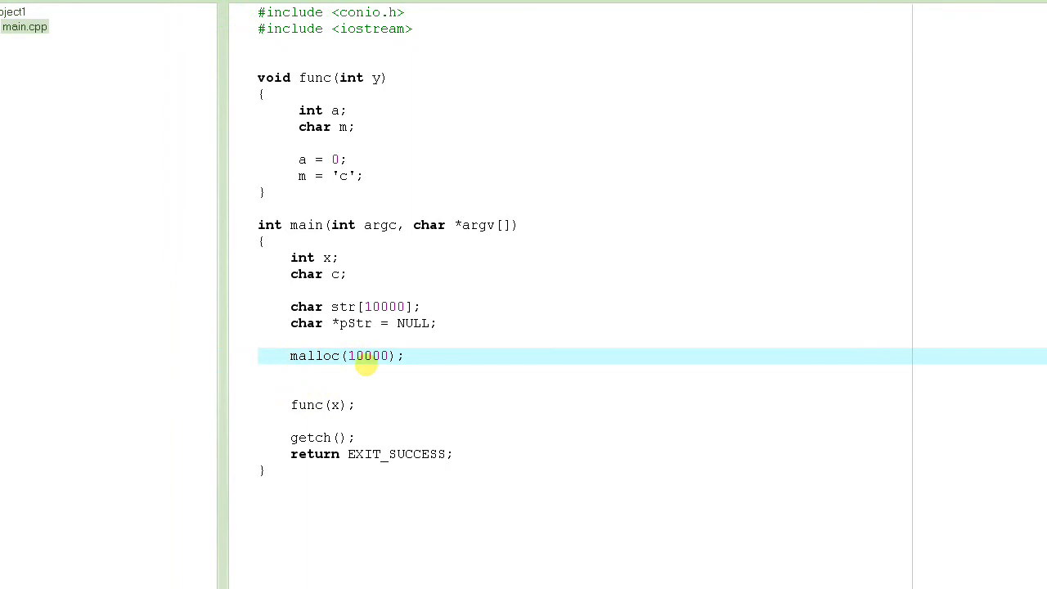
mouse_move(360, 363)
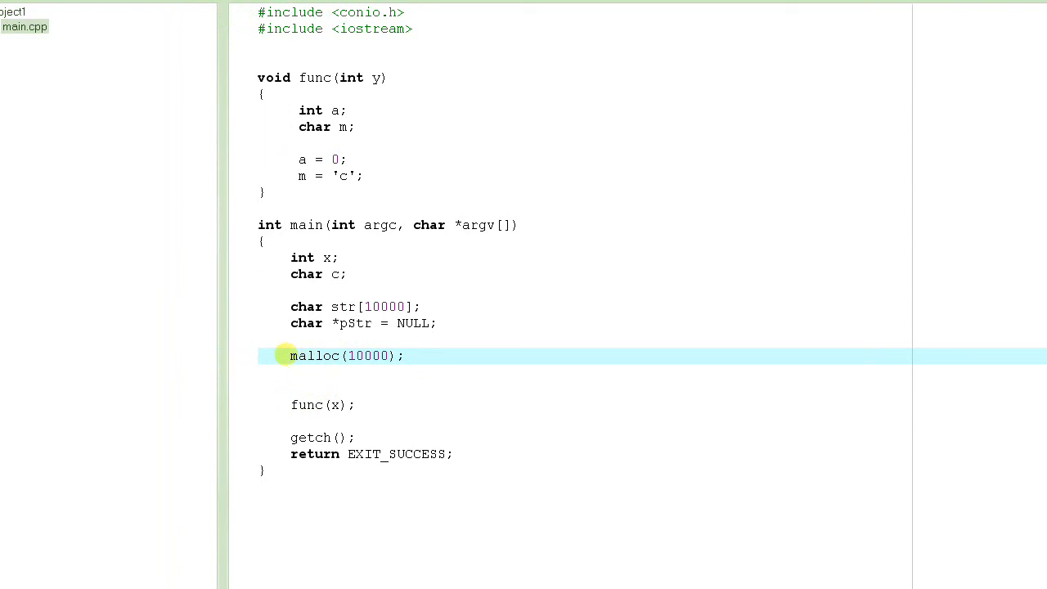
Prefix the malloc call with pStr = and add a new line after it.
type("pStr")
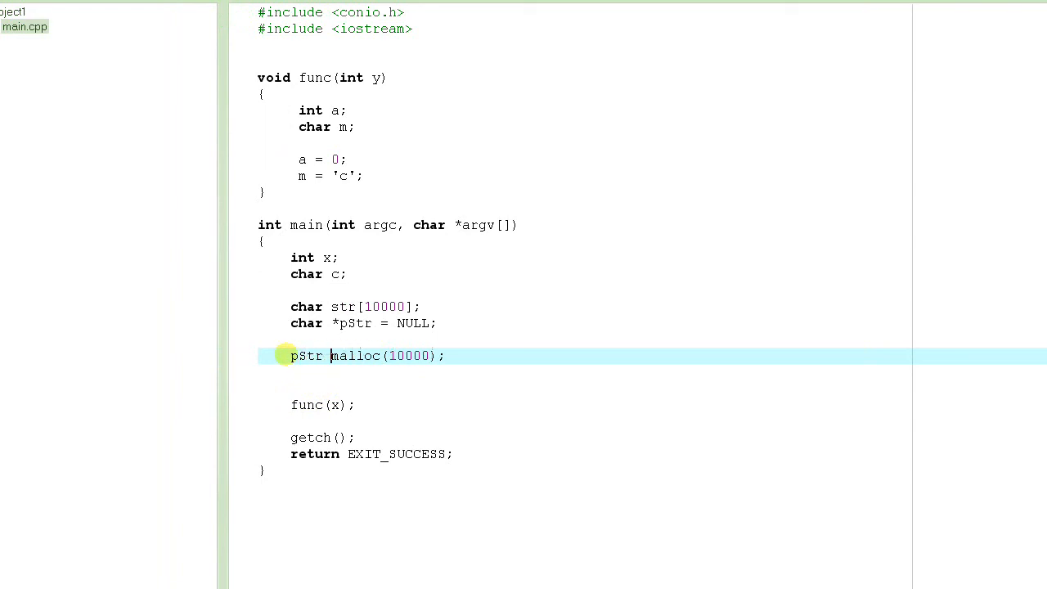
type("=")
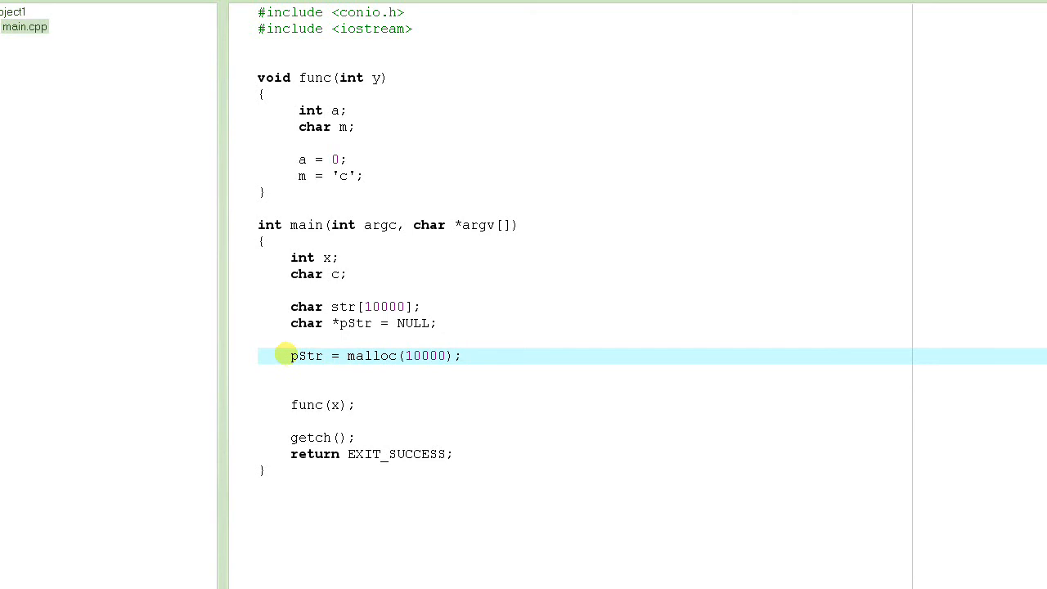
mouse_move(297, 377)
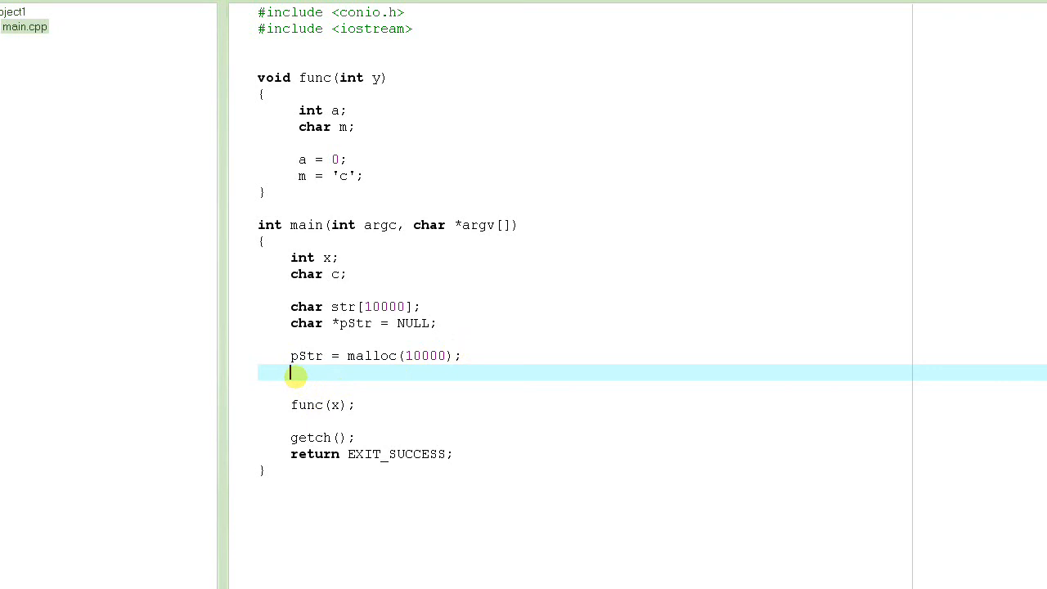
key("Return")
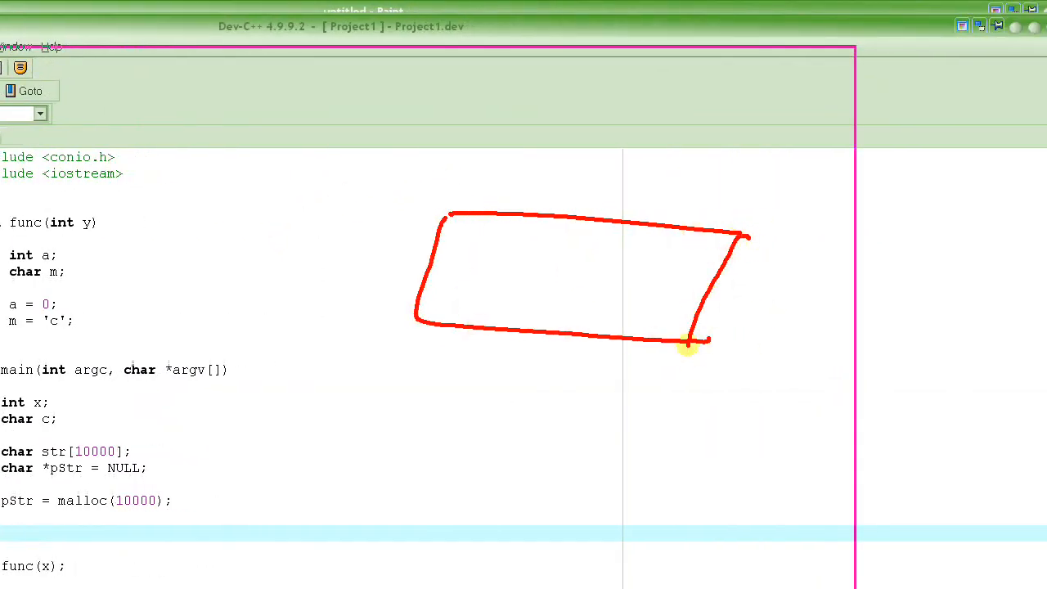
Hatch the red memory box and label its length 10,000 with an arrow.
left_click_drag(454, 215, 425, 295)
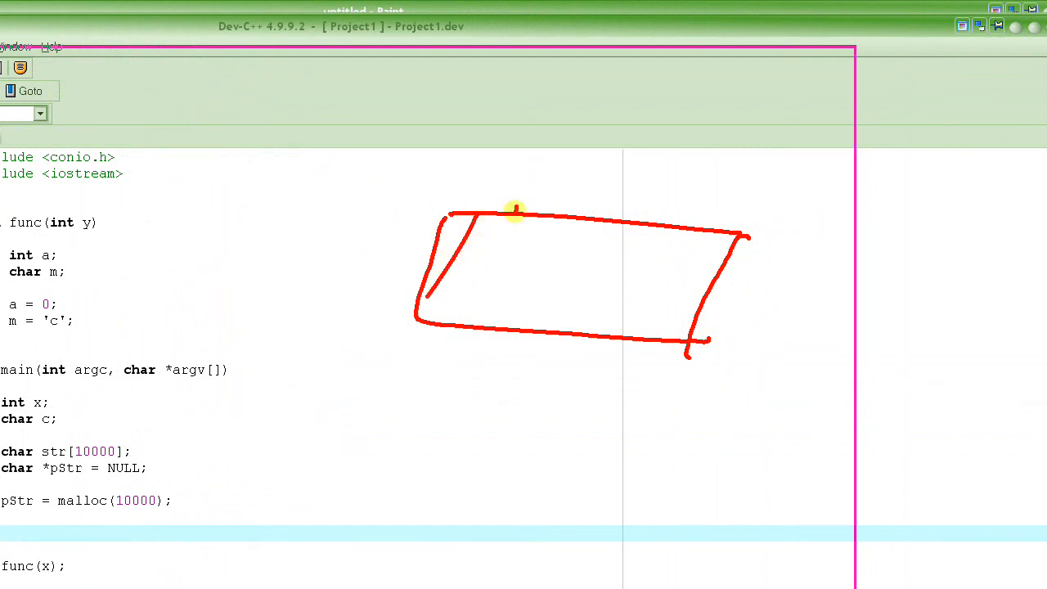
left_click_drag(515, 213, 688, 299)
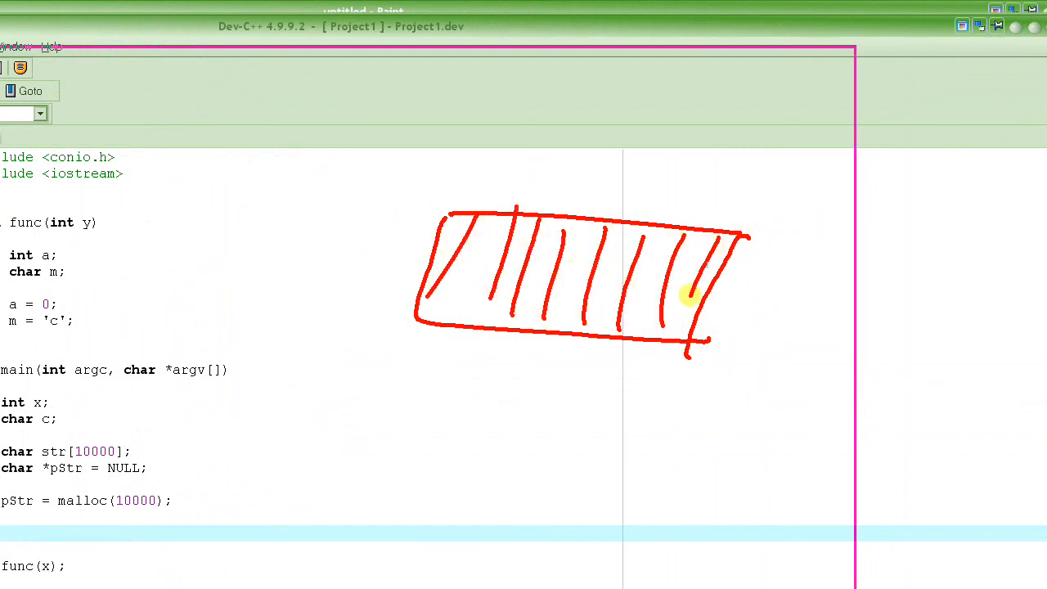
left_click_drag(552, 174, 429, 178)
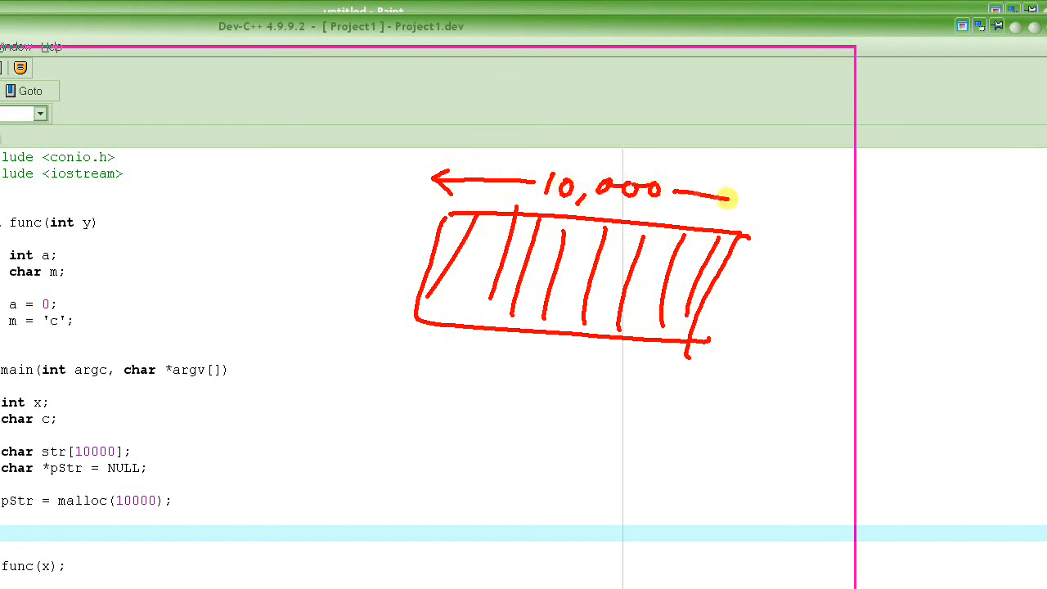
left_click_drag(720, 198, 761, 198)
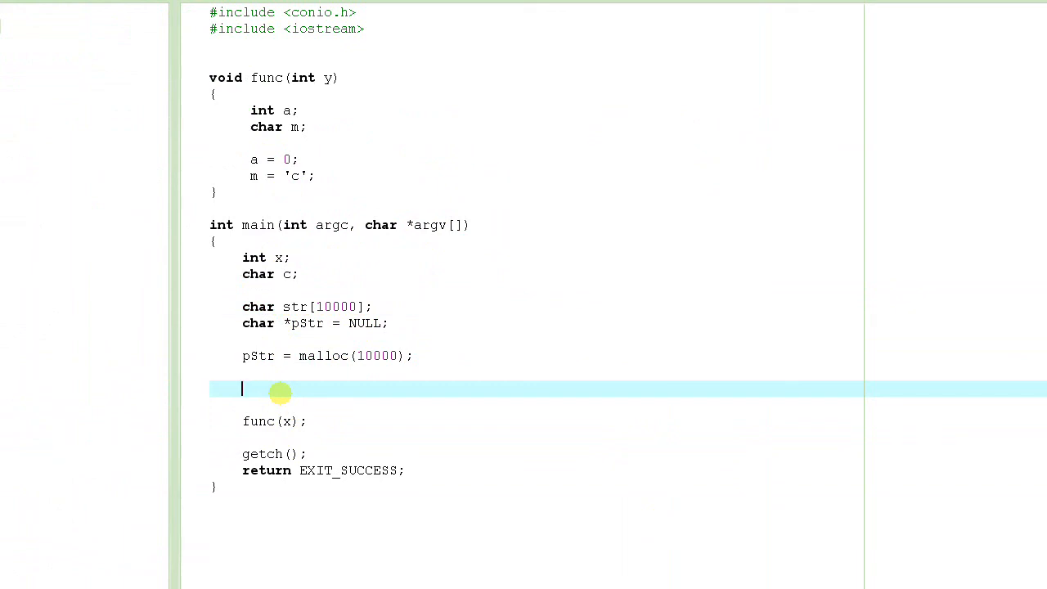
Add strcpy(pStr, "Sohail"); below the malloc line, then return the caret to the malloc line.
type("strcpy(")
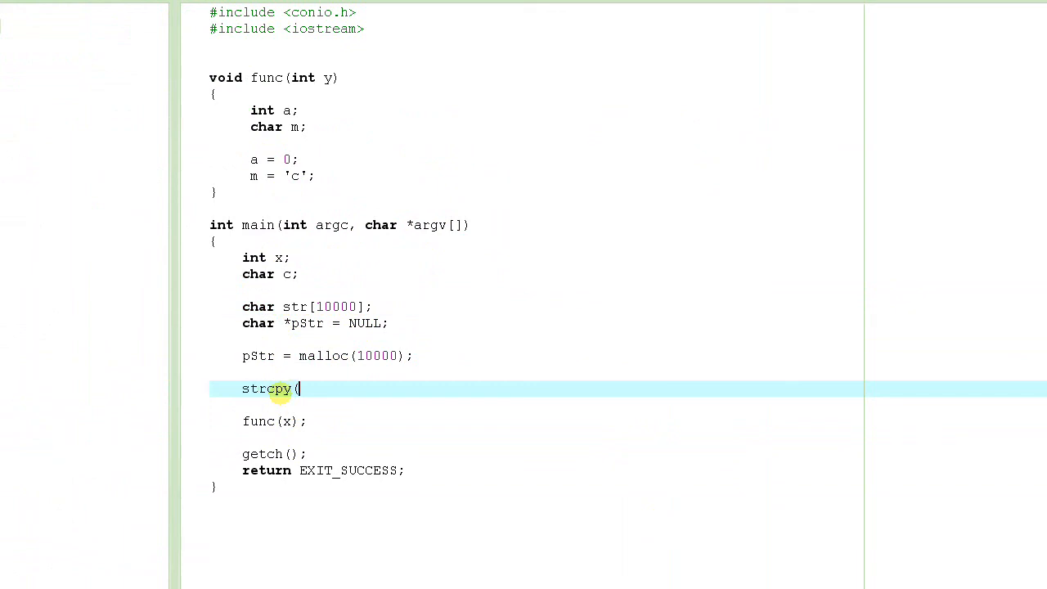
type("pStr,")
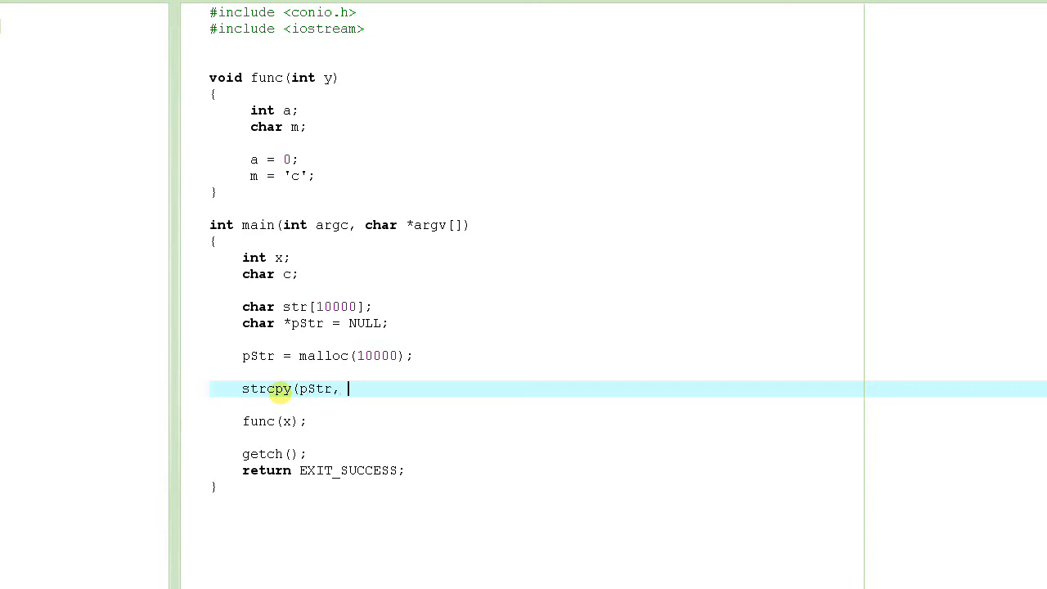
type("\"s")
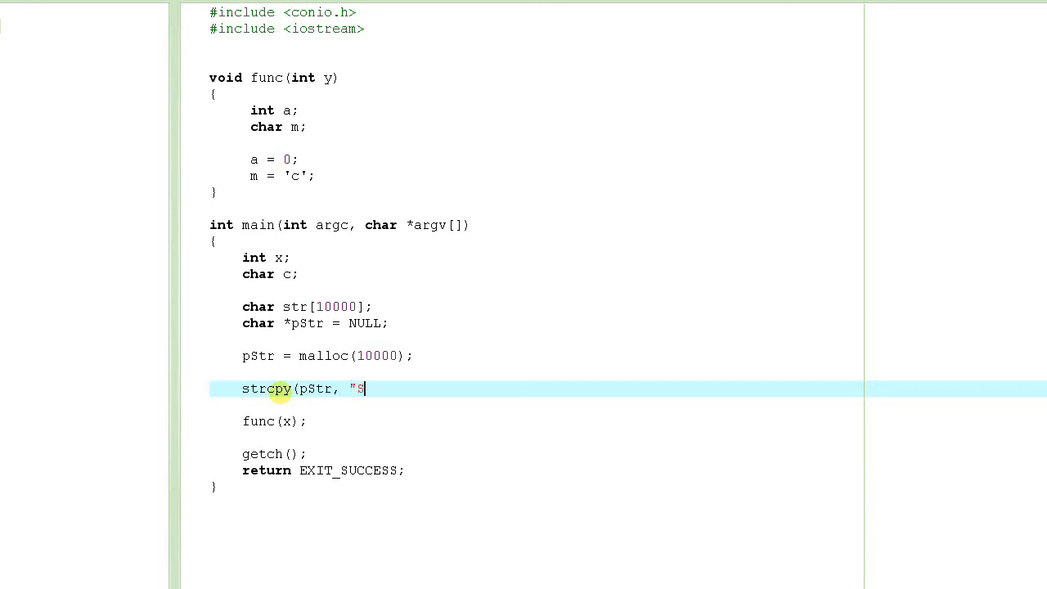
type("ohail\",")
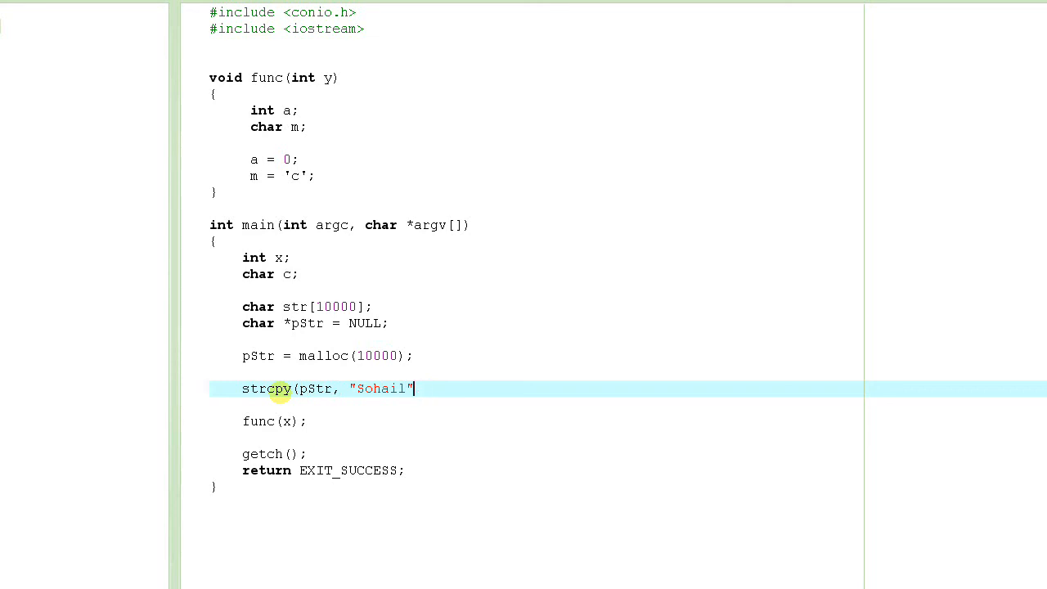
type(");")
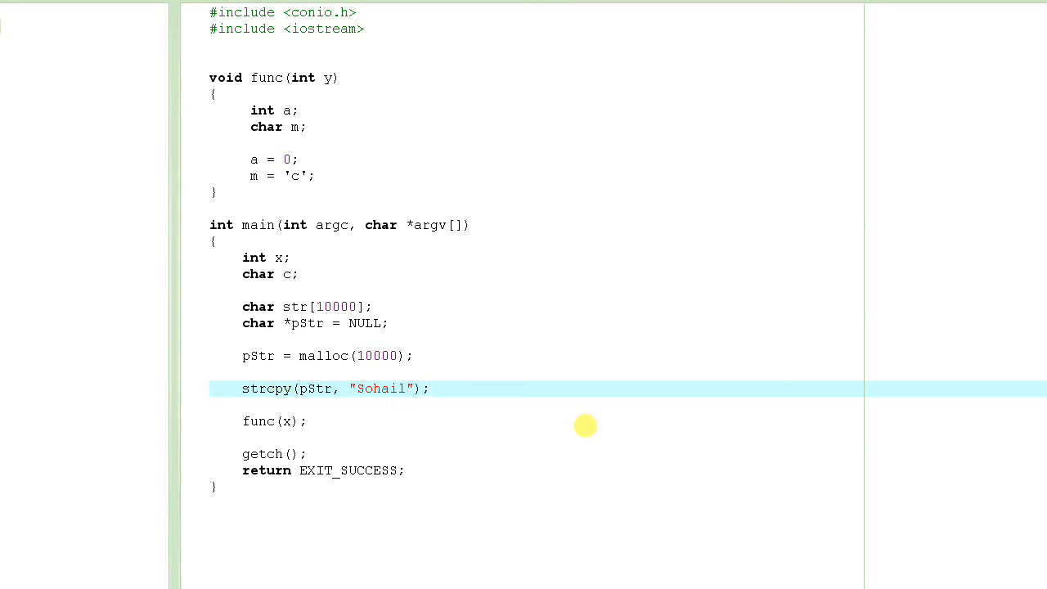
double_click(381, 388)
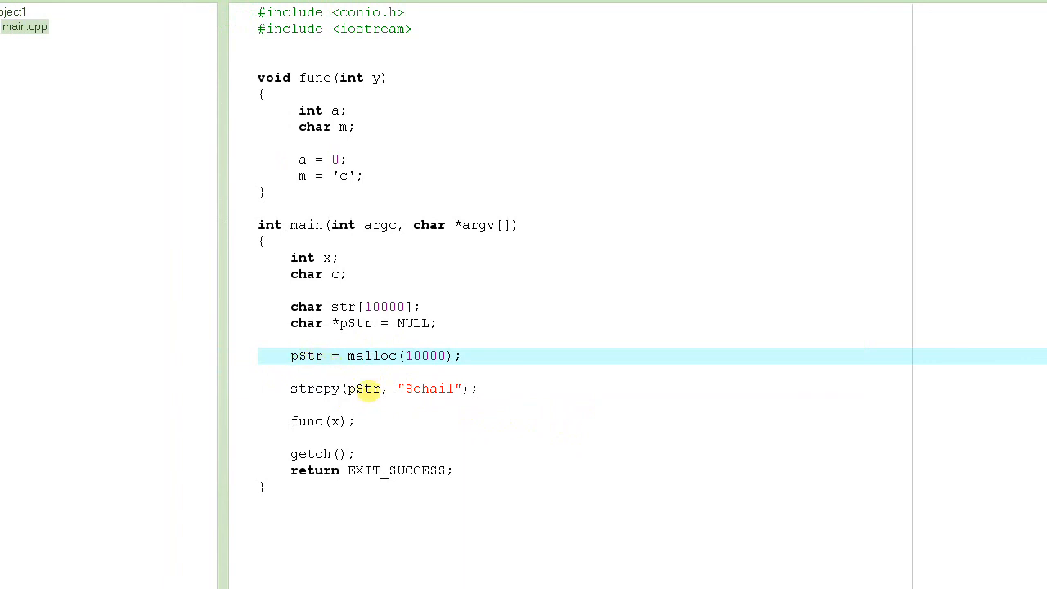
left_click(368, 388)
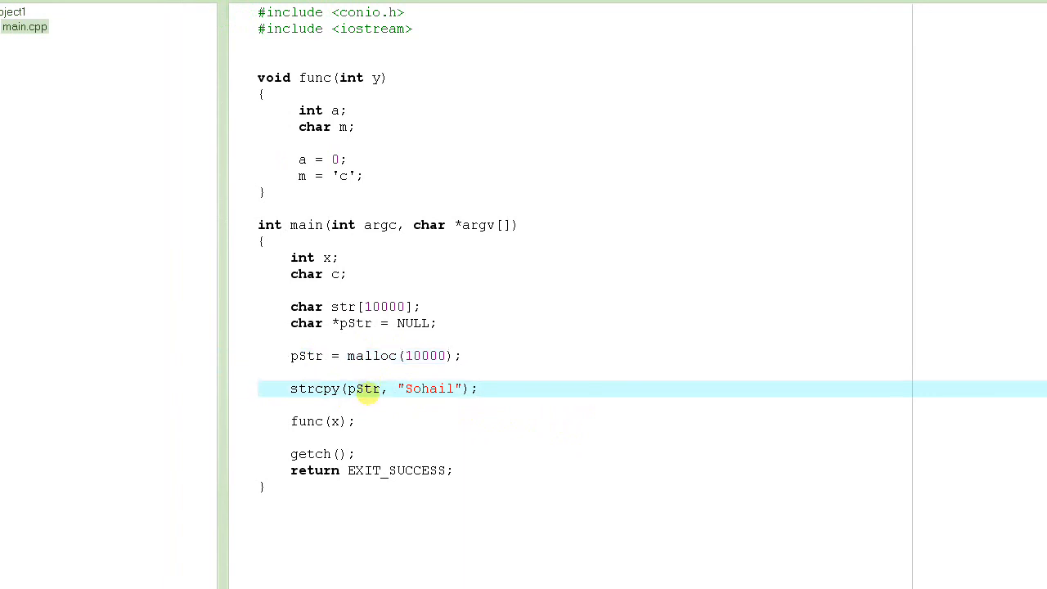
left_click(404, 355)
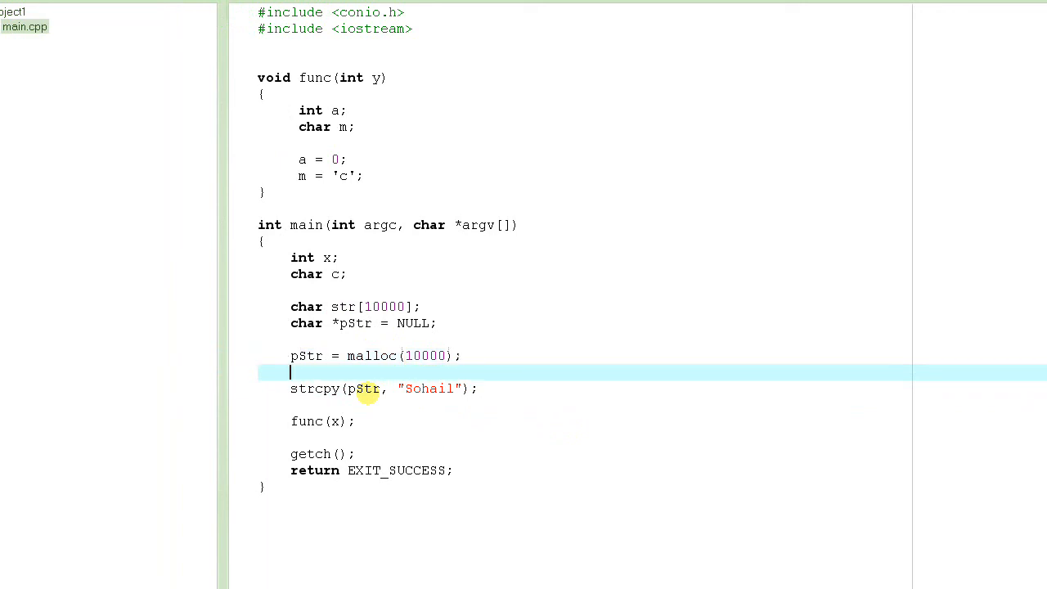
Add a new line after malloc declaring int x[10000];, then change int to int*.
key("Return")
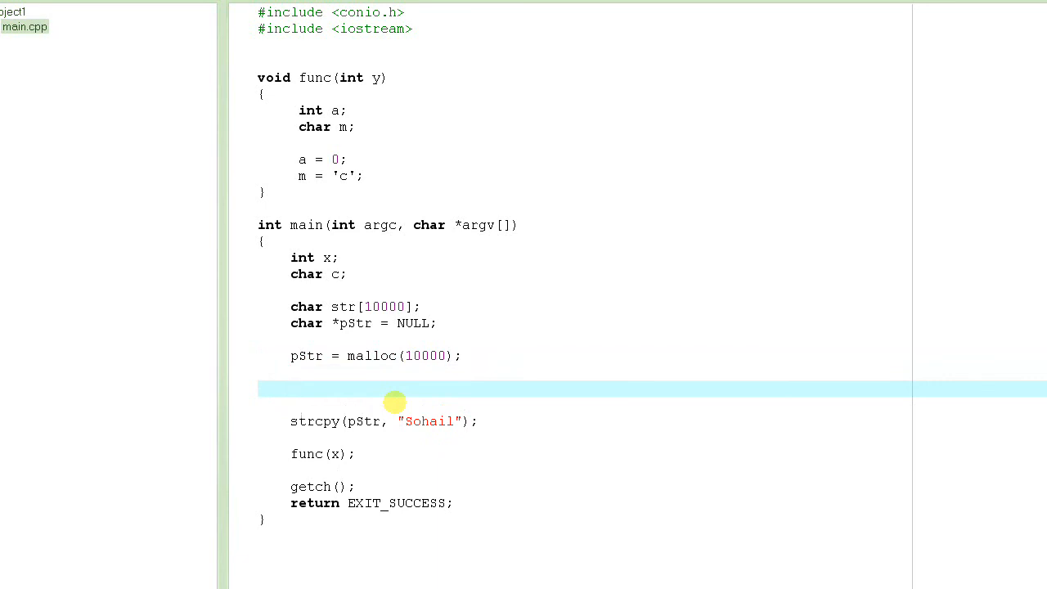
type("int")
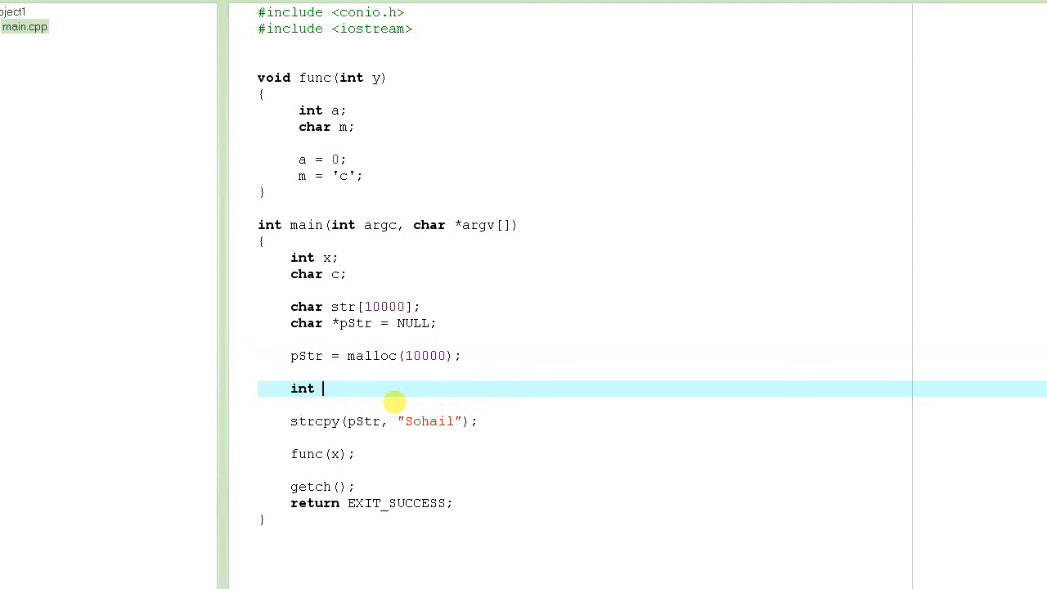
type("x[")
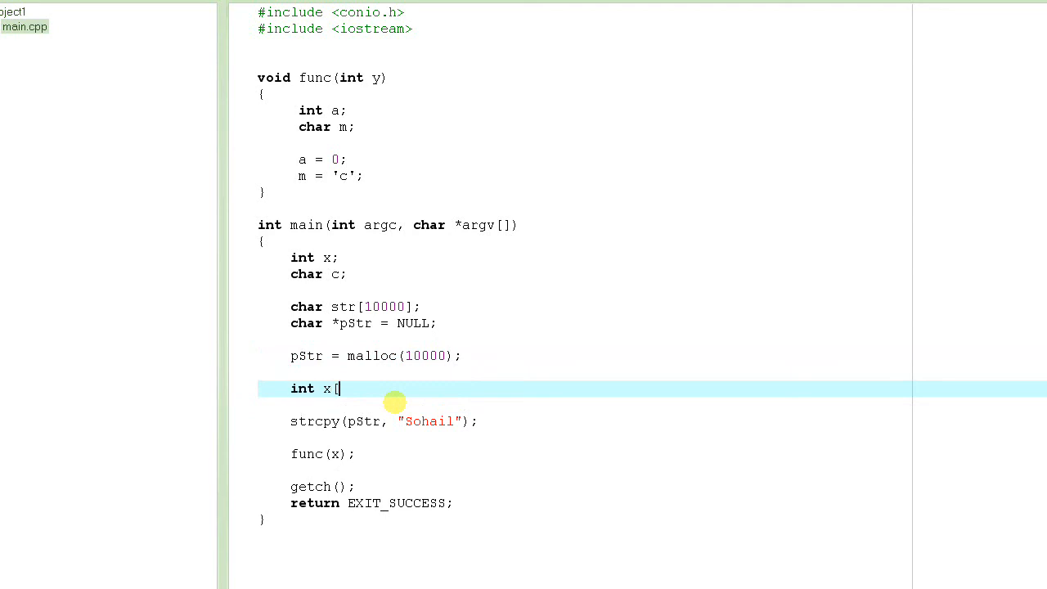
type("10000];")
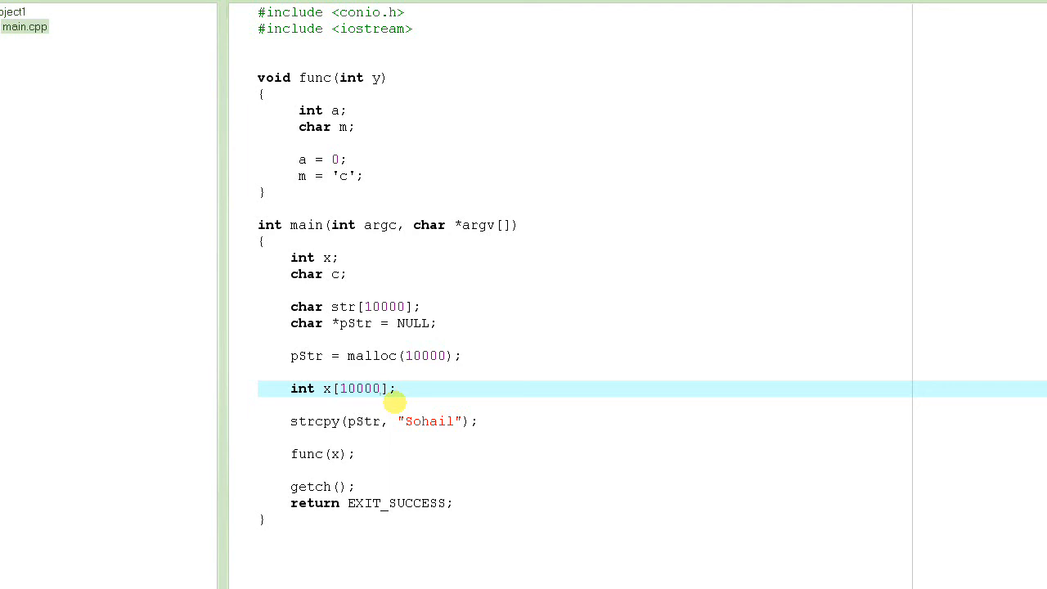
double_click(358, 387)
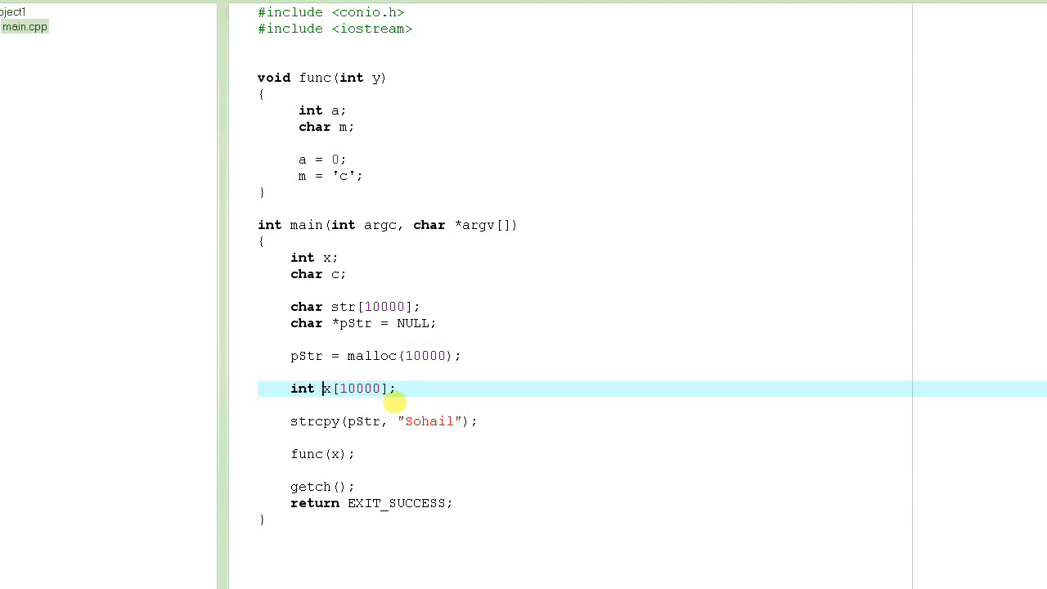
left_click(380, 387)
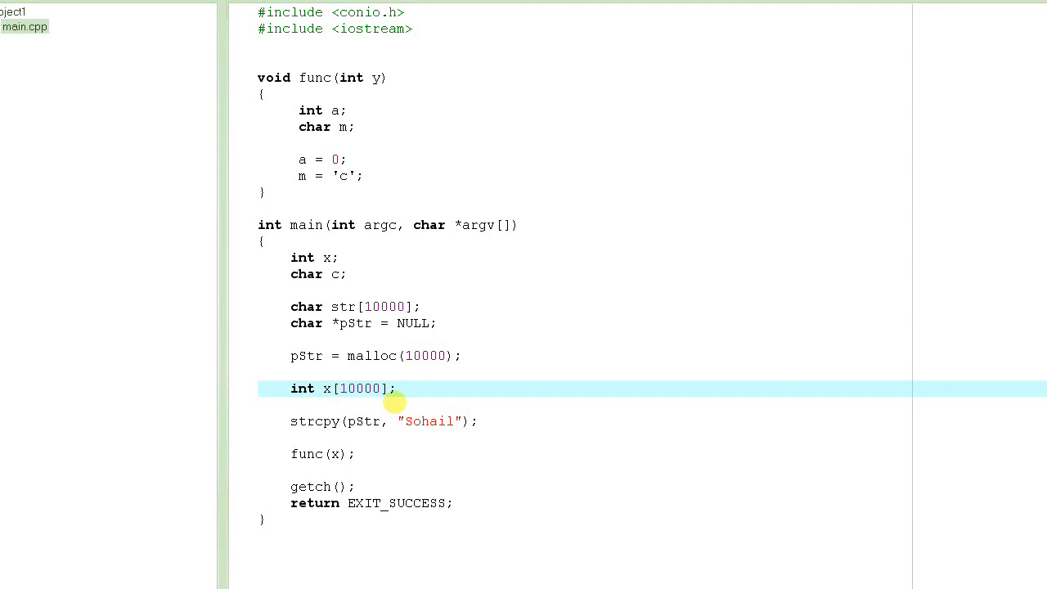
left_click(314, 388)
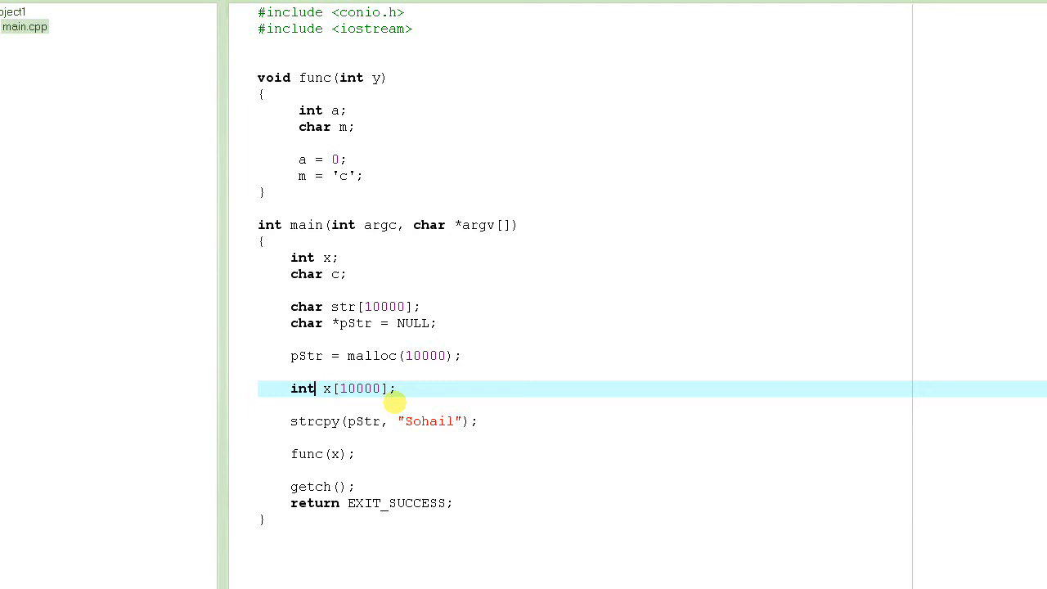
type("*")
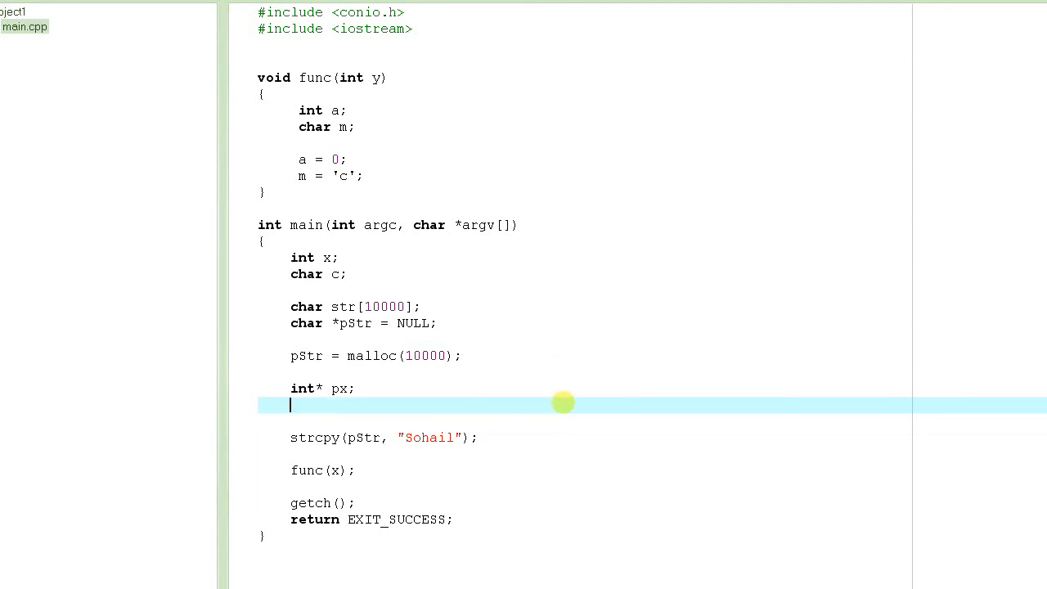
Write px = malloc(10000*4); to allocate heap space for 10000 integers.
type("px = mall")
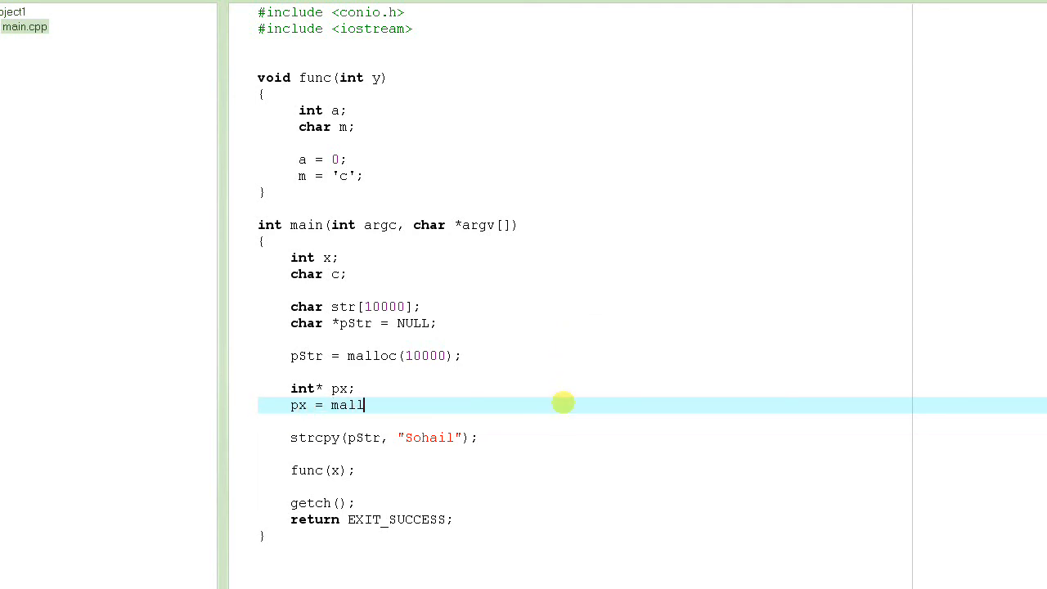
type("oc(10000")
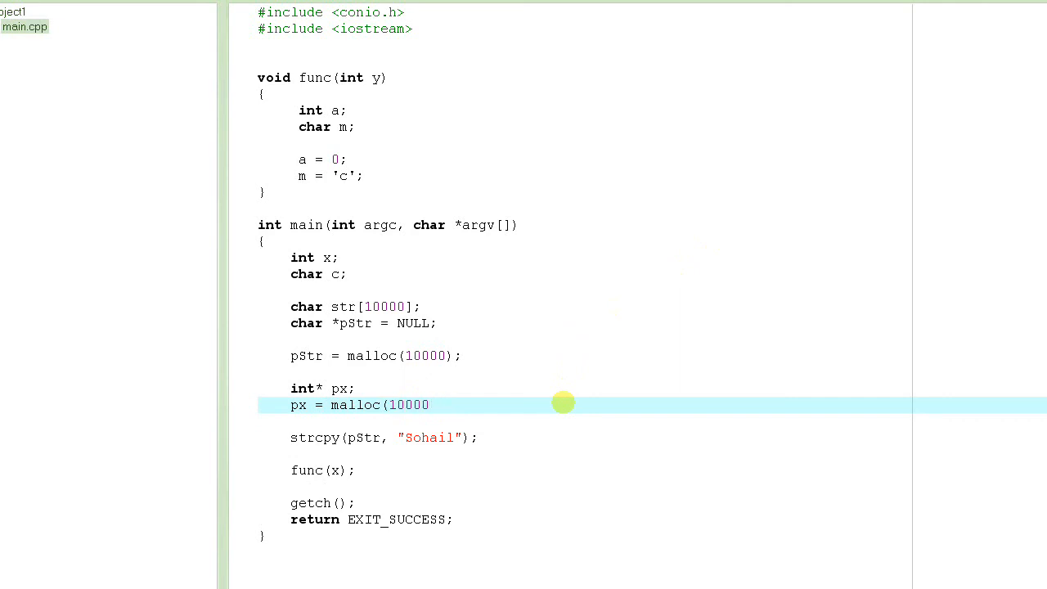
type("*")
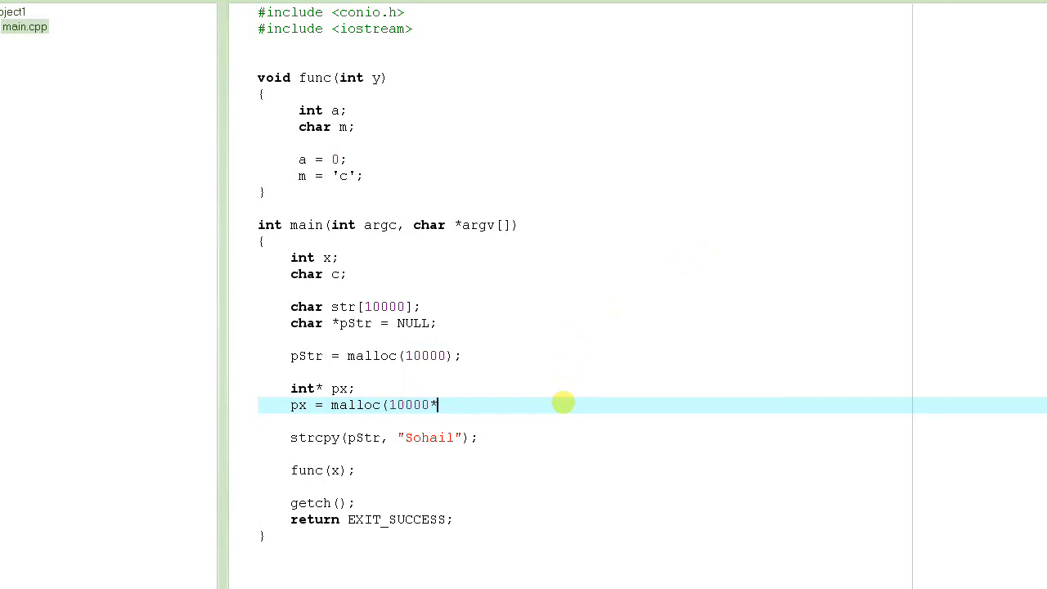
type("4);")
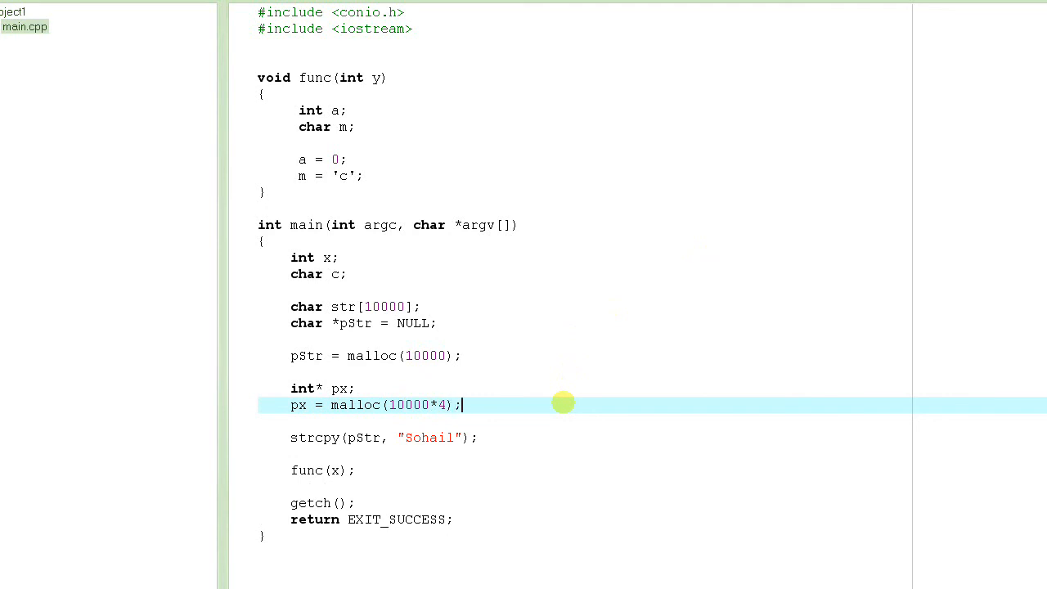